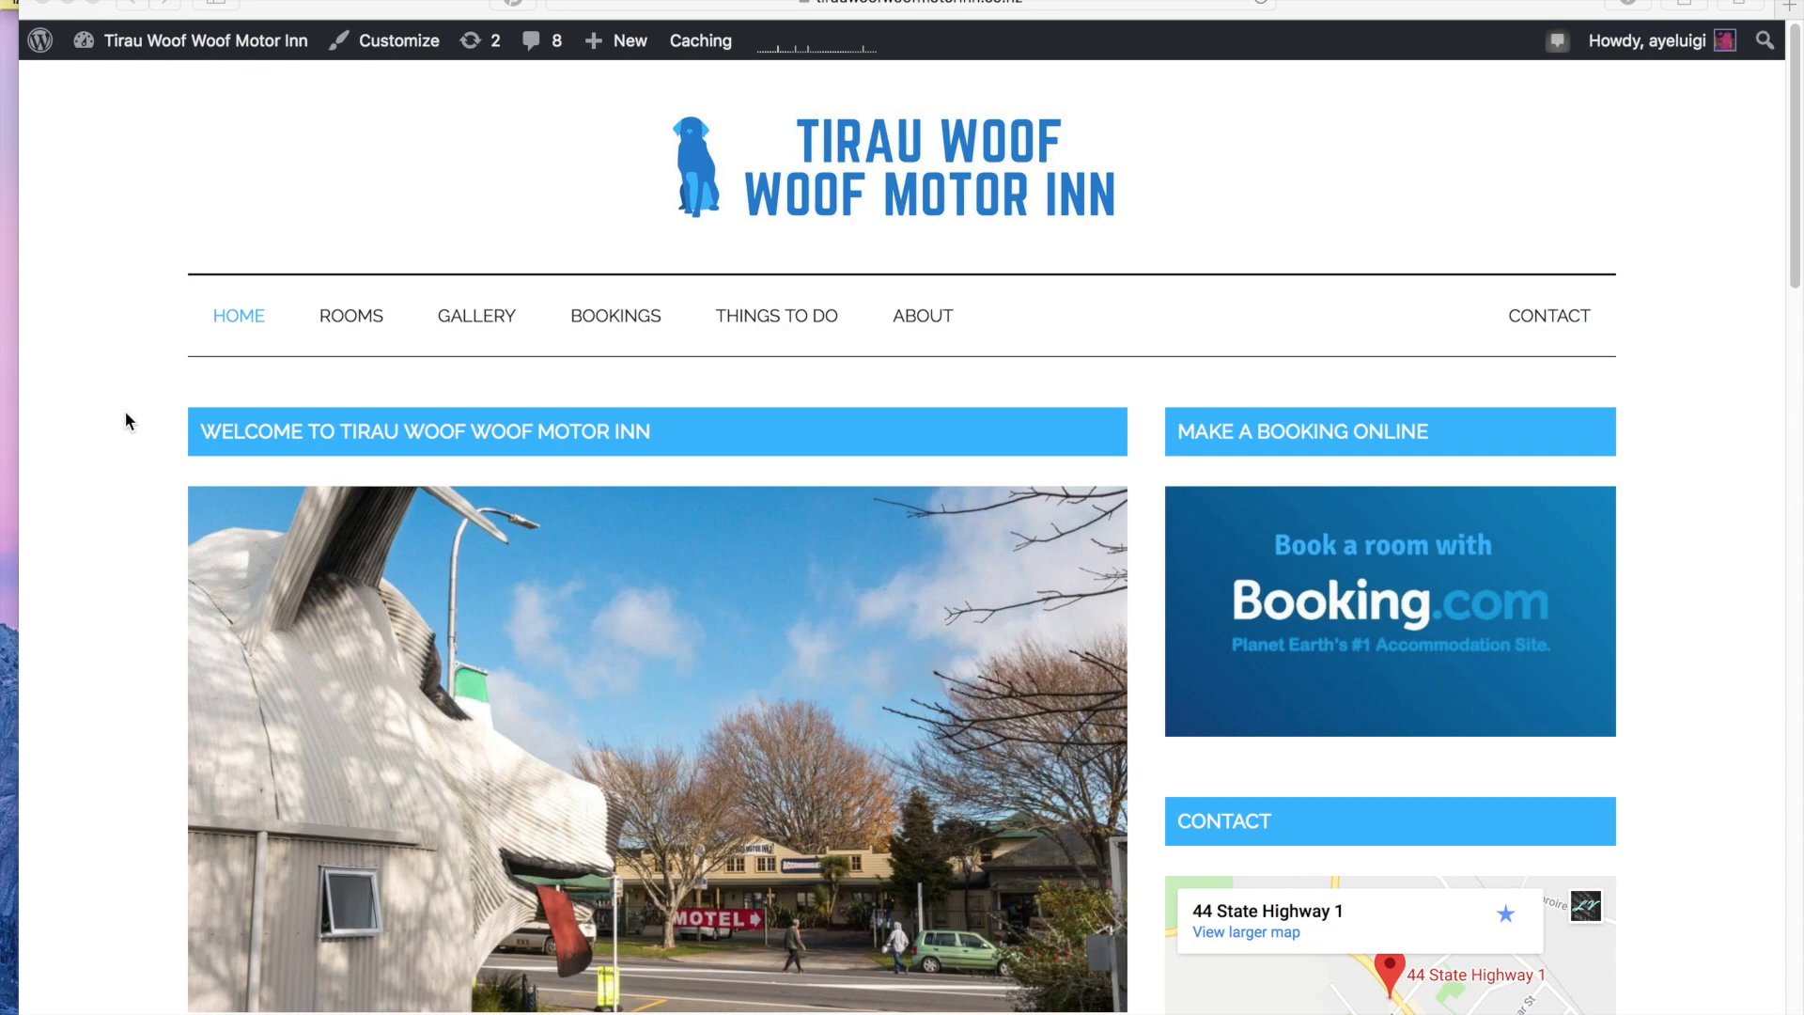
# Scroll down the site's home page to the Family Rooms listing
pyautogui.scroll(-3)
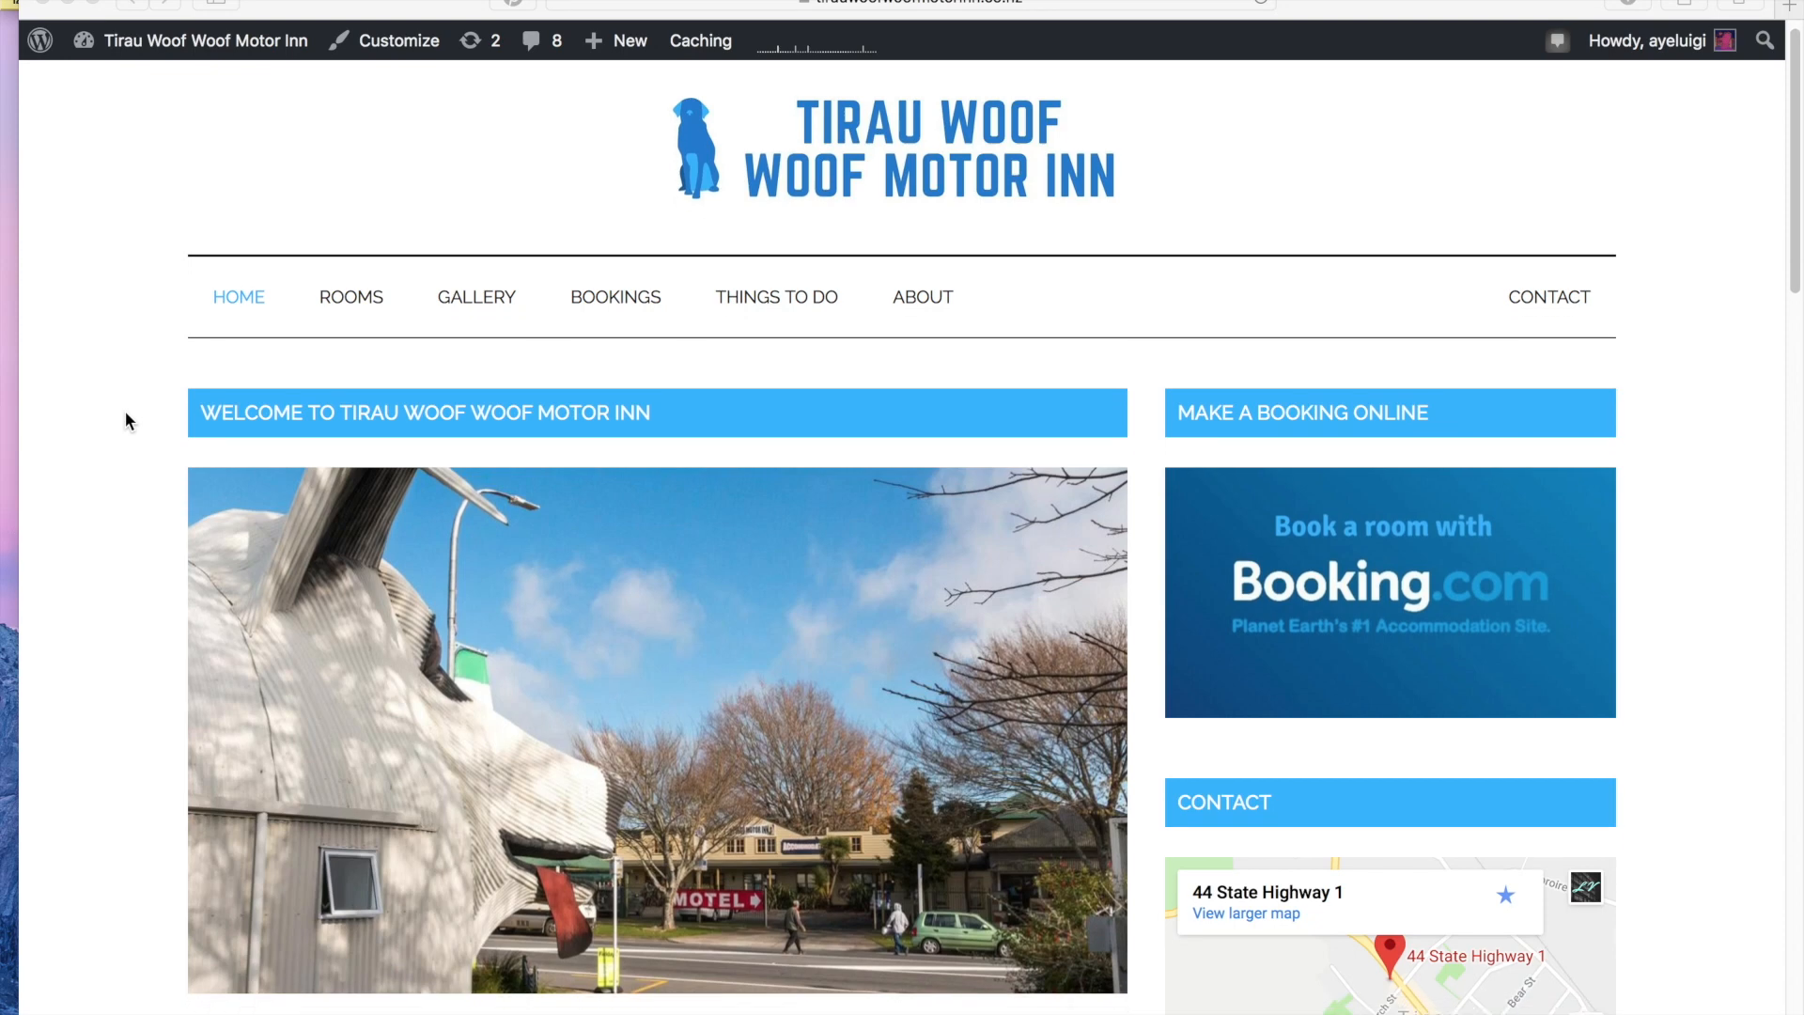
pyautogui.scroll(-3)
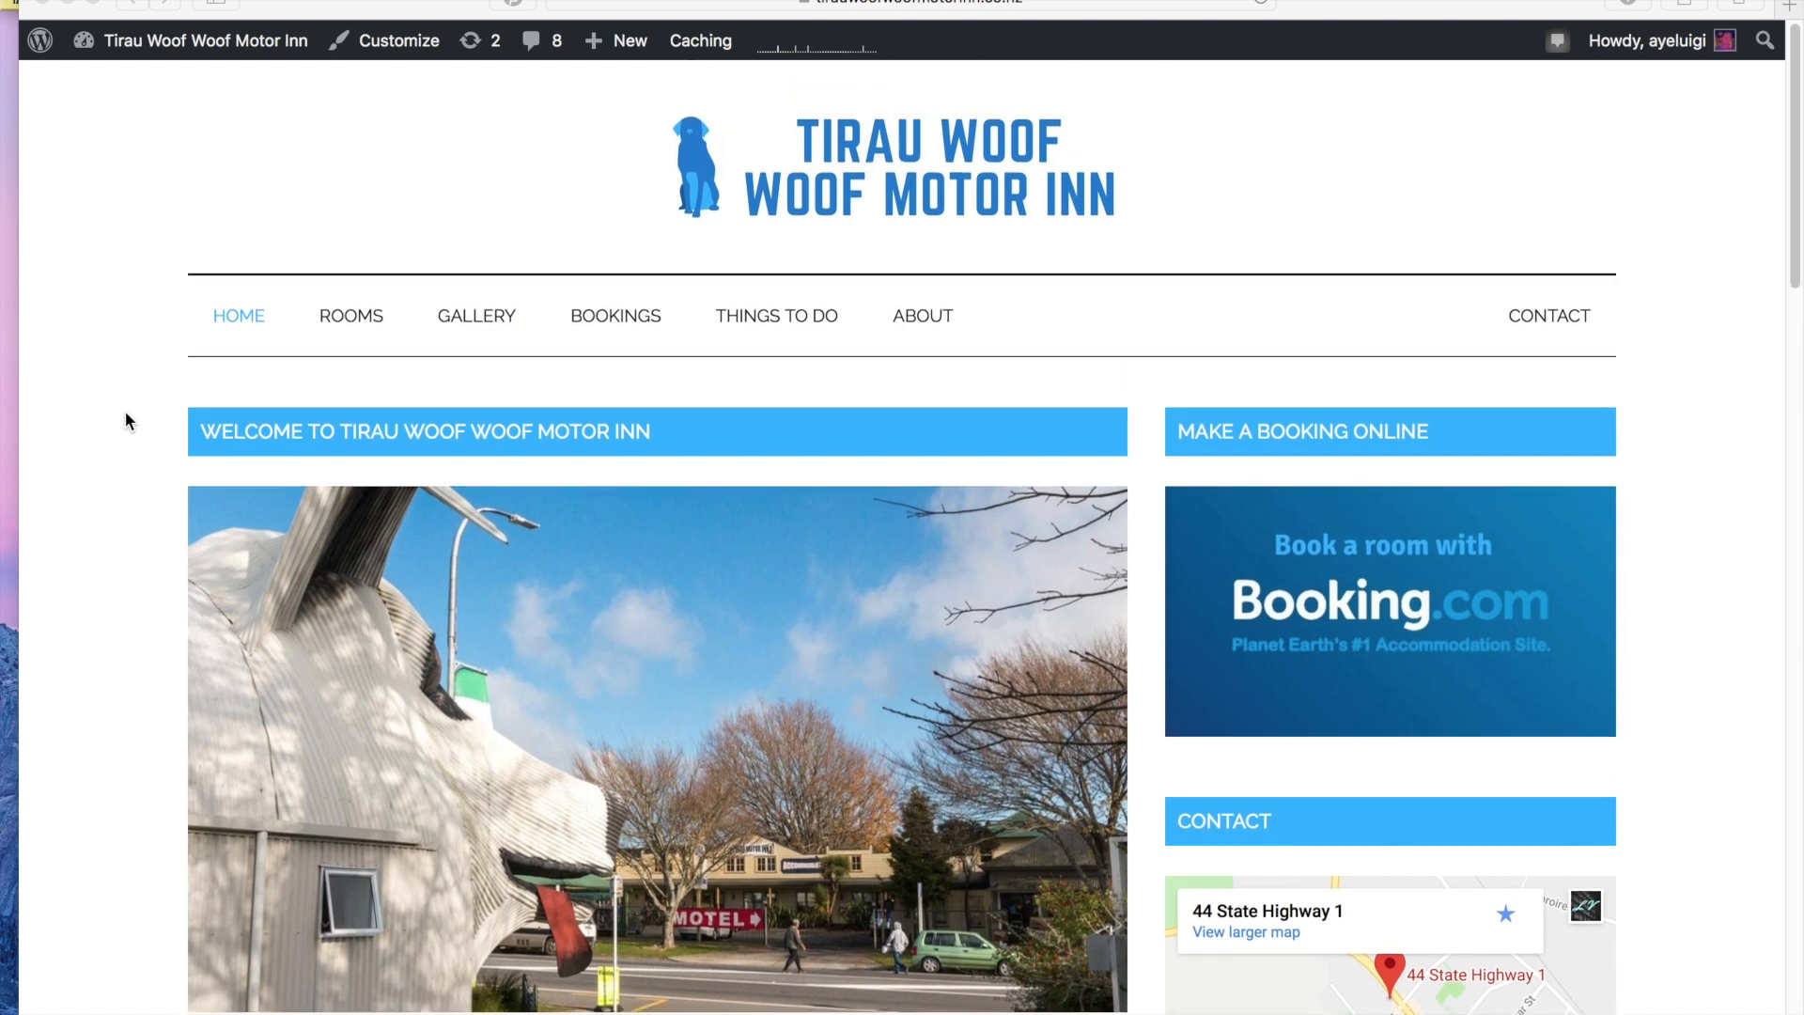
pyautogui.scroll(-3)
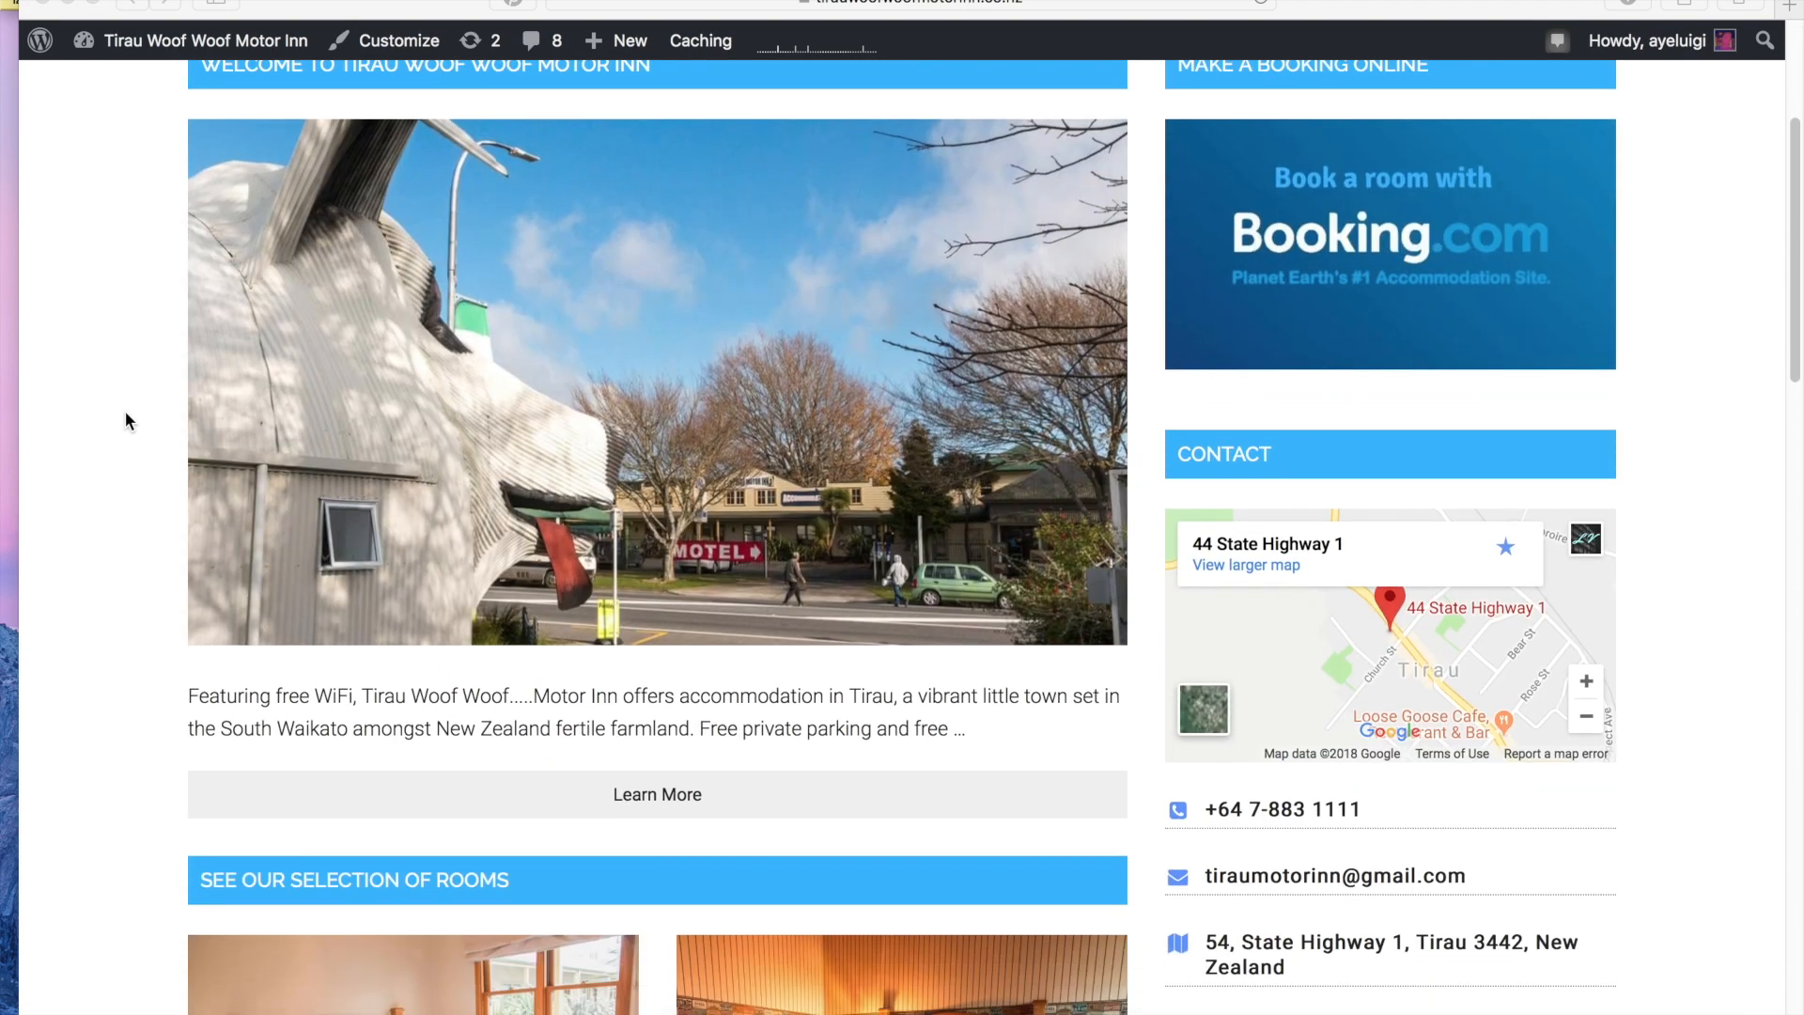
pyautogui.scroll(-3)
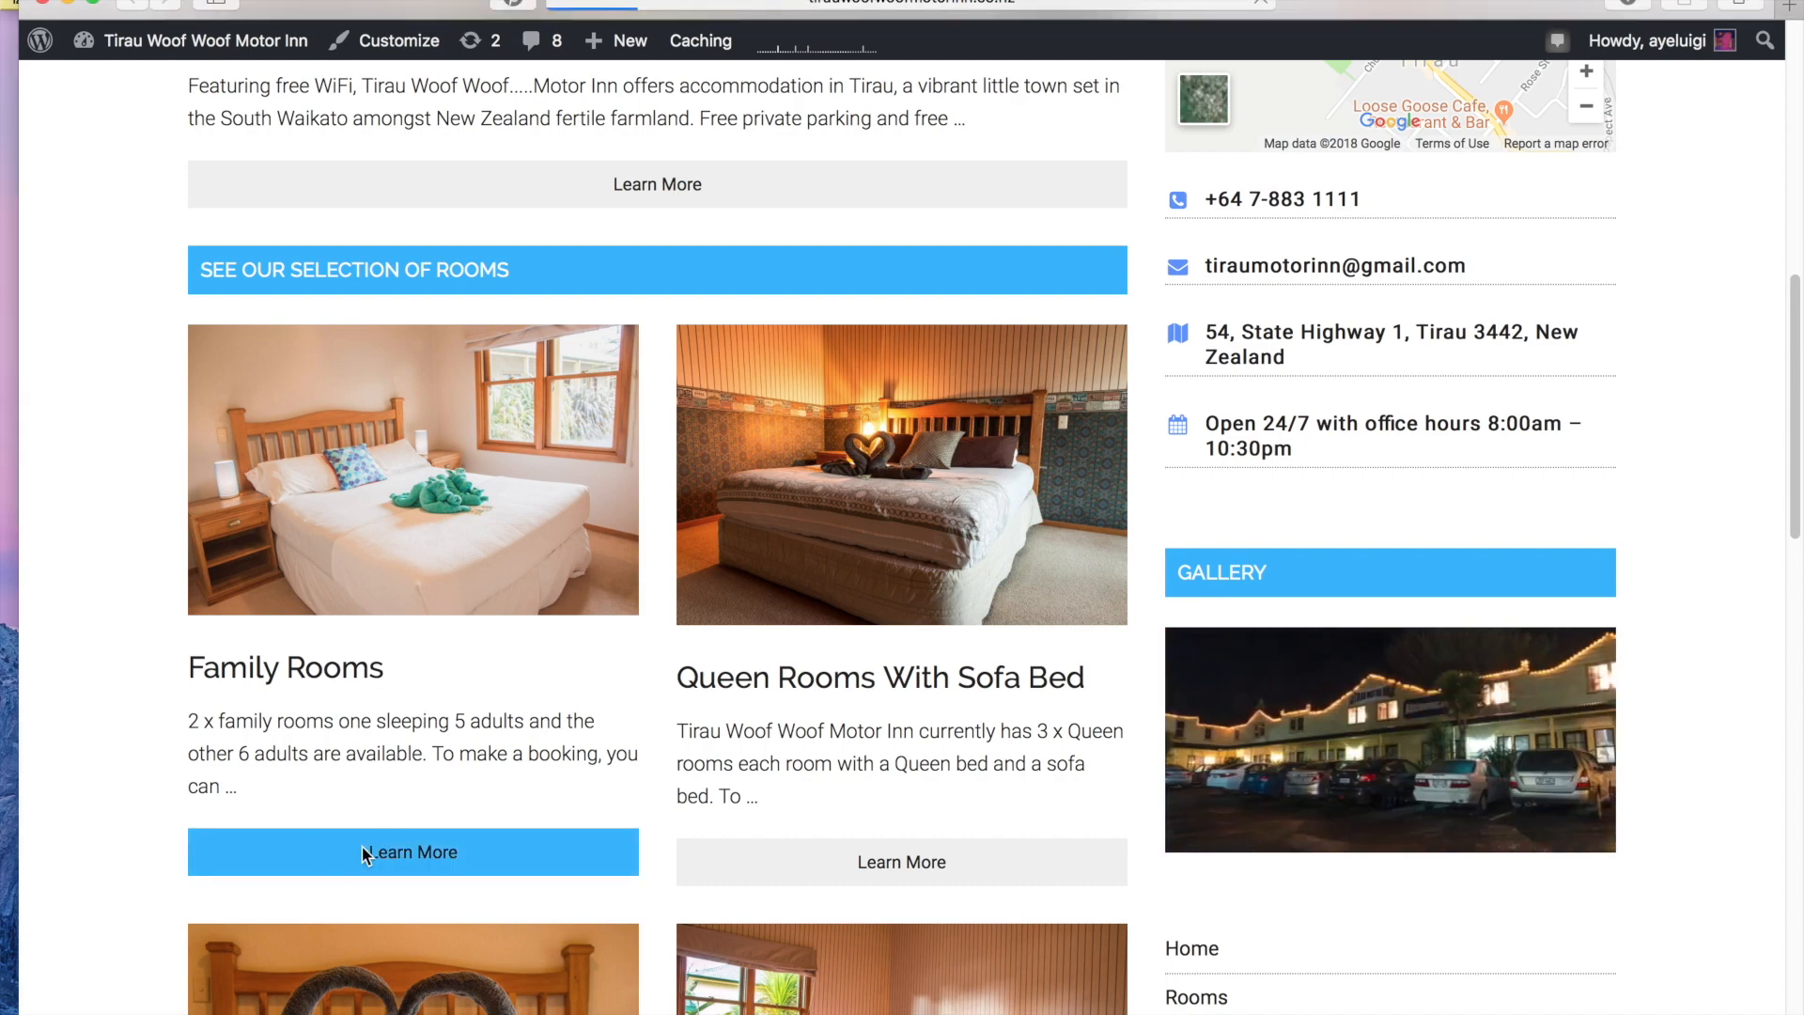
# Open the Family Rooms post and scroll through its image, description and amenities
pyautogui.click(412, 851)
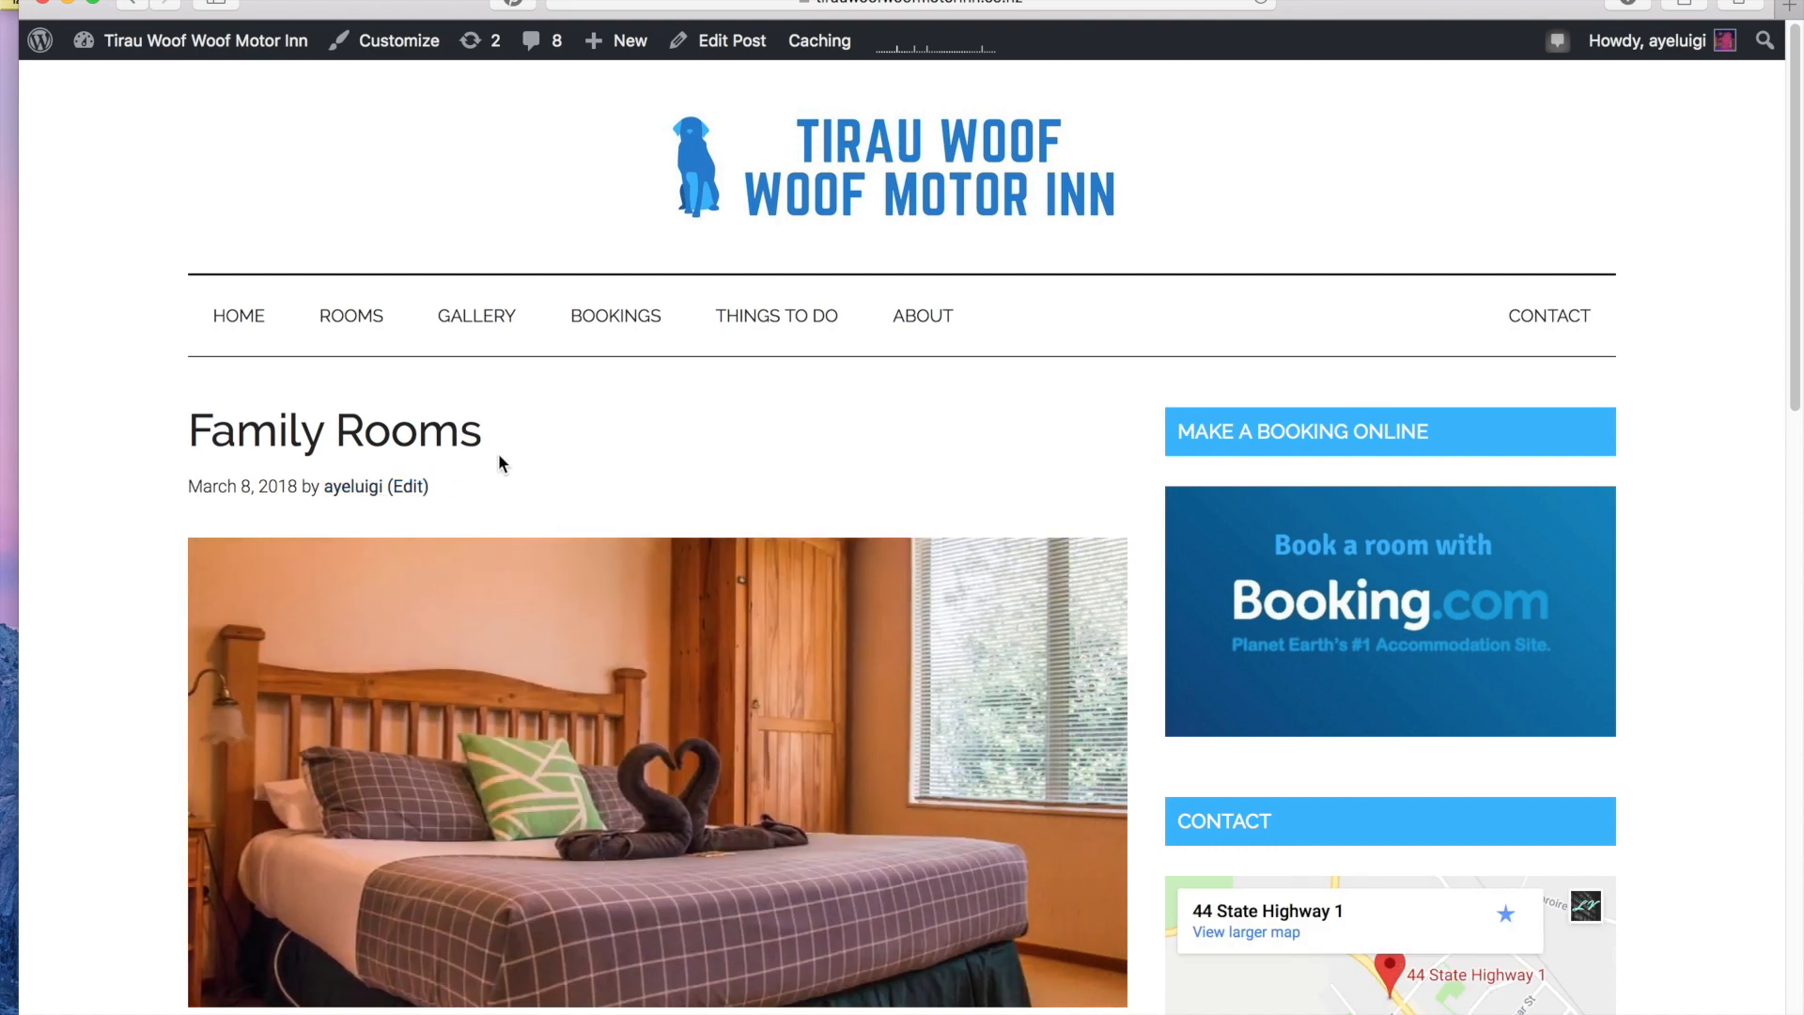
pyautogui.scroll(-3)
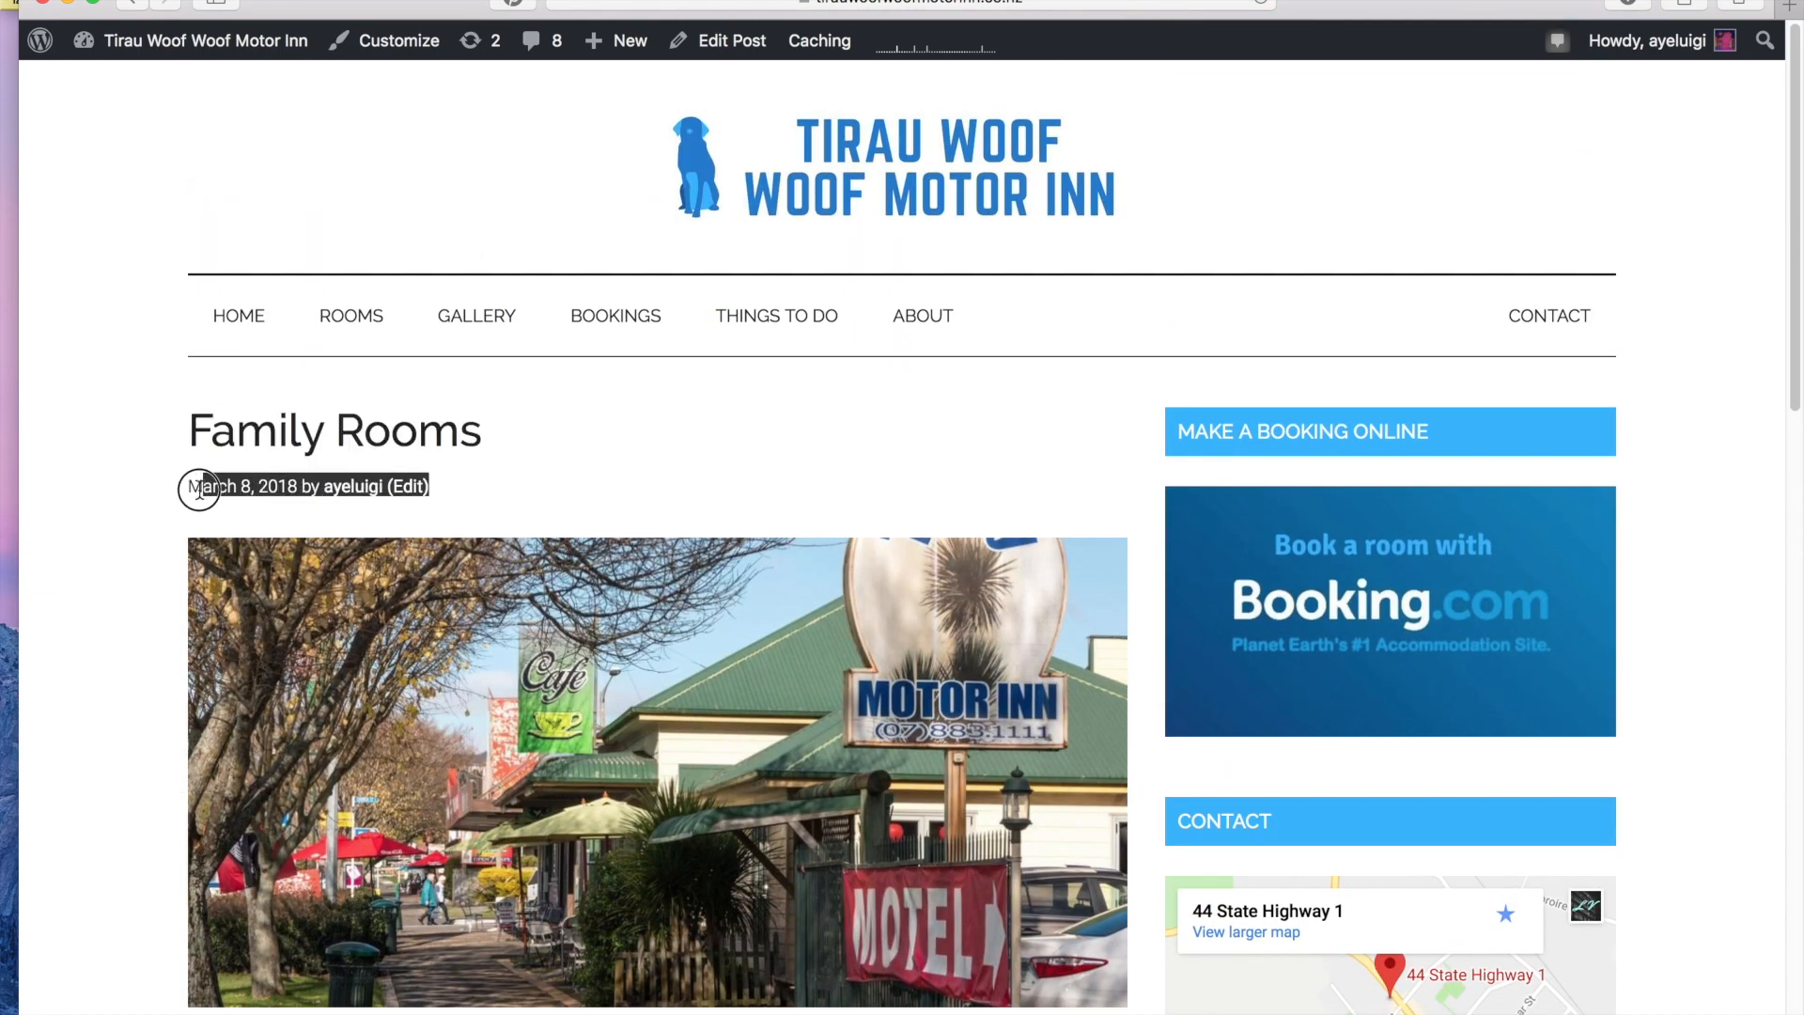
pyautogui.scroll(-3)
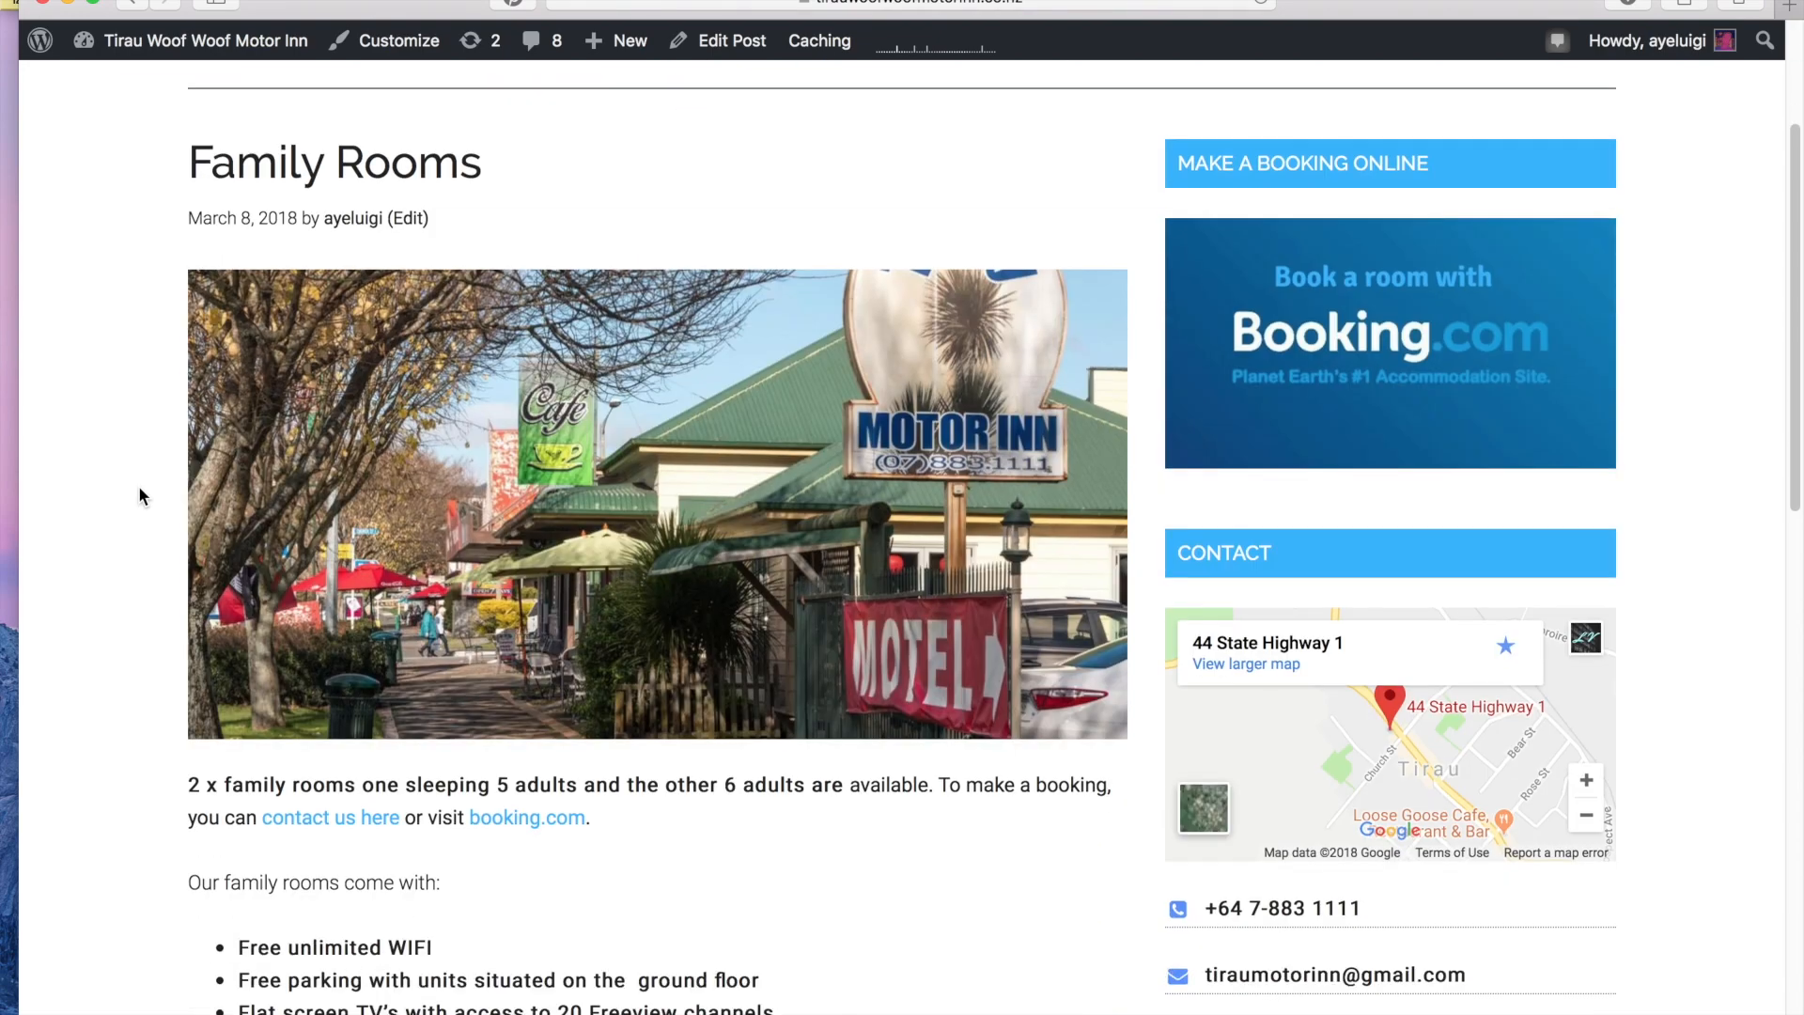
pyautogui.scroll(-3)
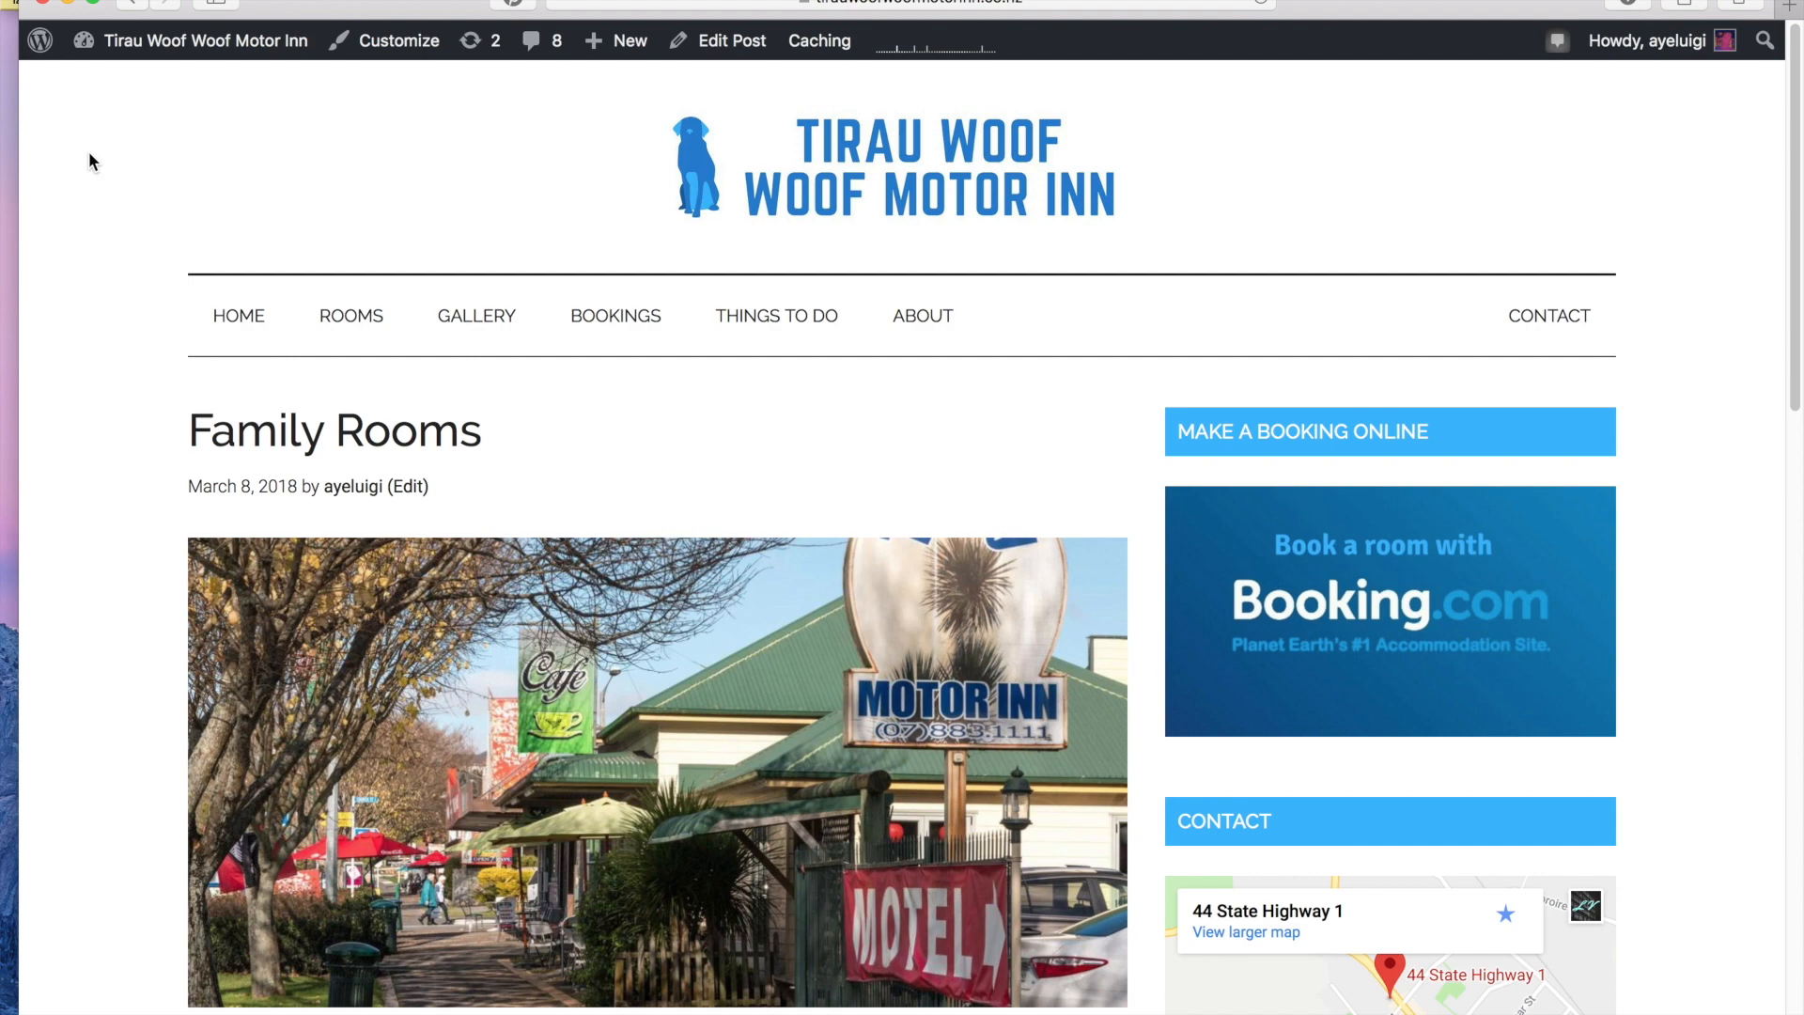
# Go to the admin dashboard via the WordPress logo in the admin bar
pyautogui.click(40, 40)
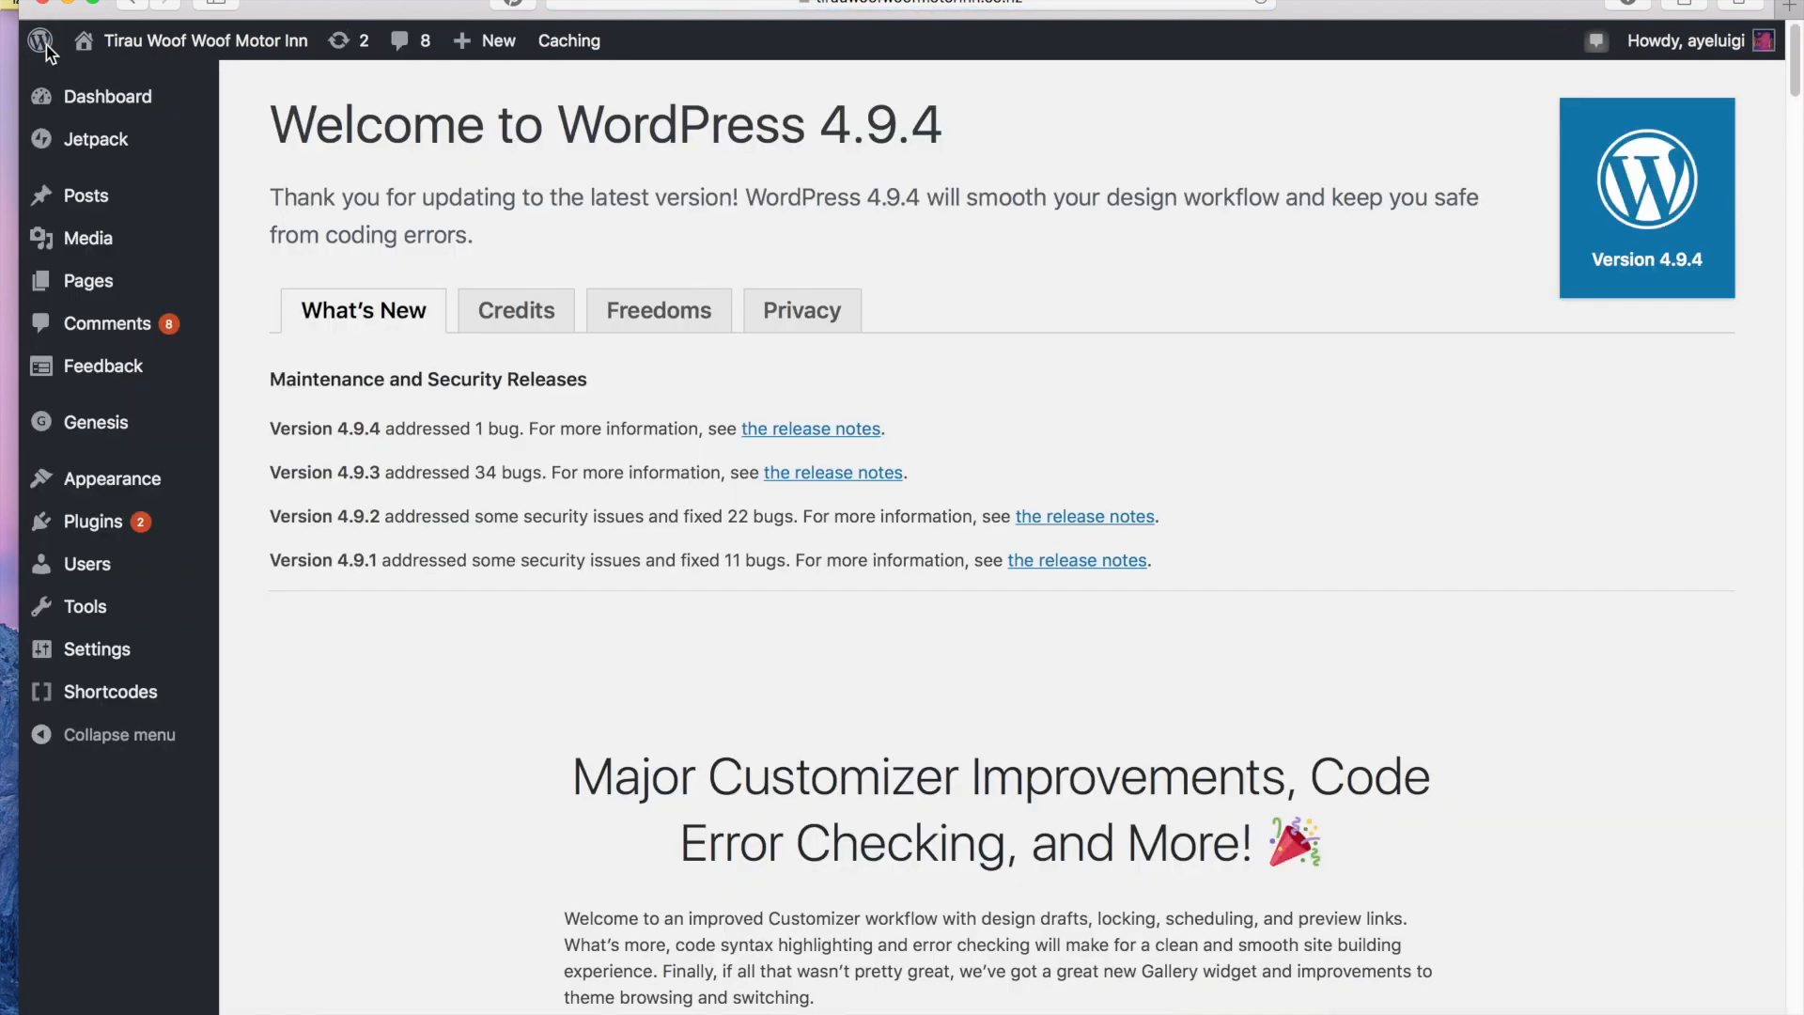
pyautogui.moveTo(112, 478)
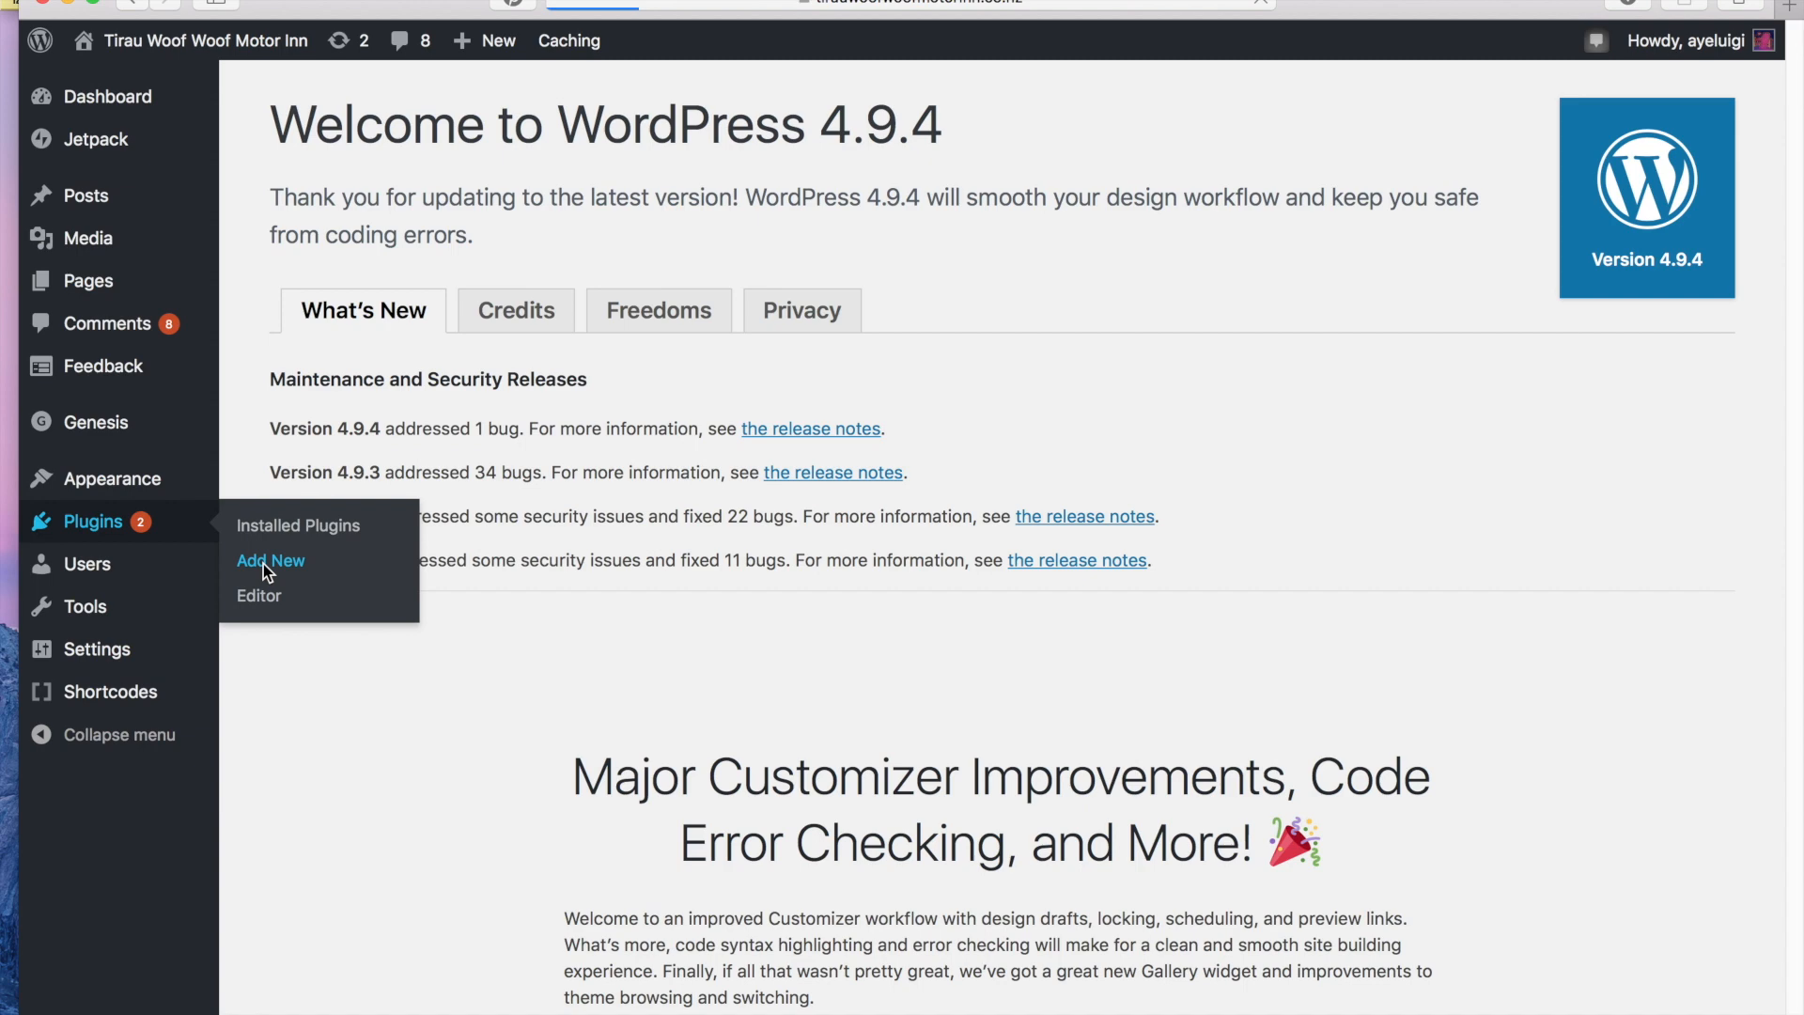
# Search Add New plugins for 'super simple css', then install and activate Simple Custom CSS
pyautogui.click(271, 559)
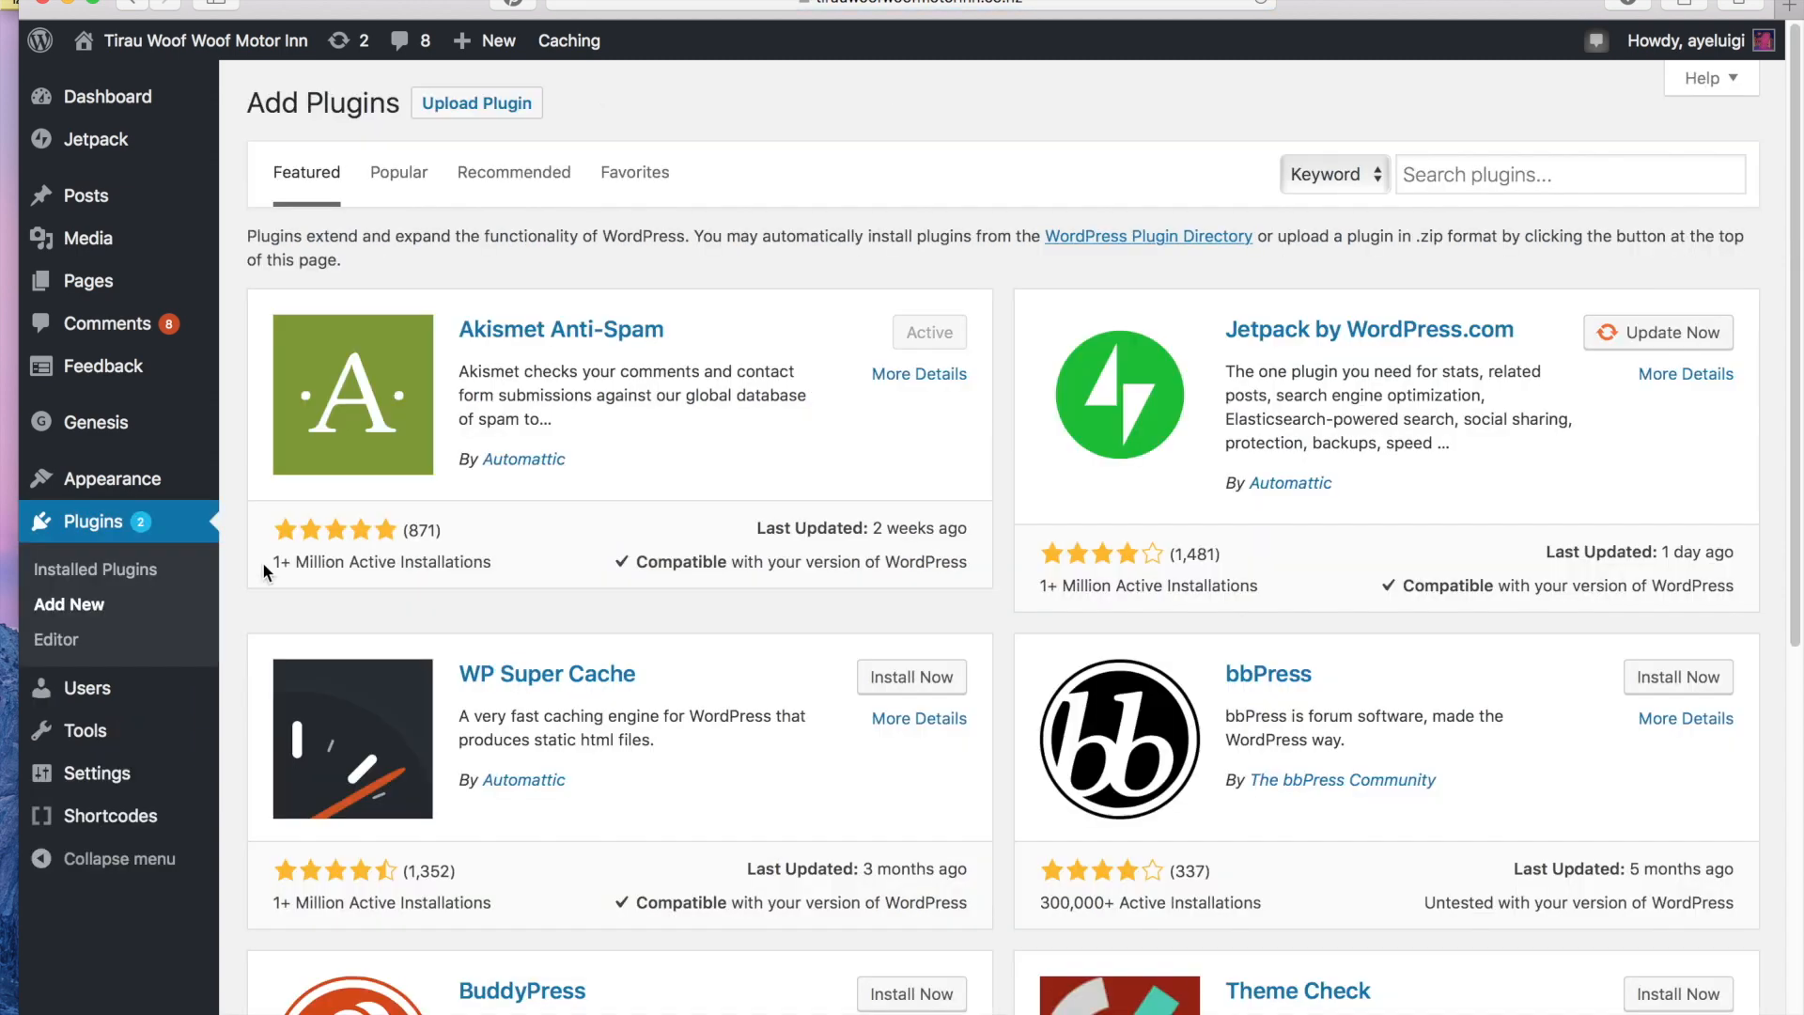
pyautogui.write('super simple css')
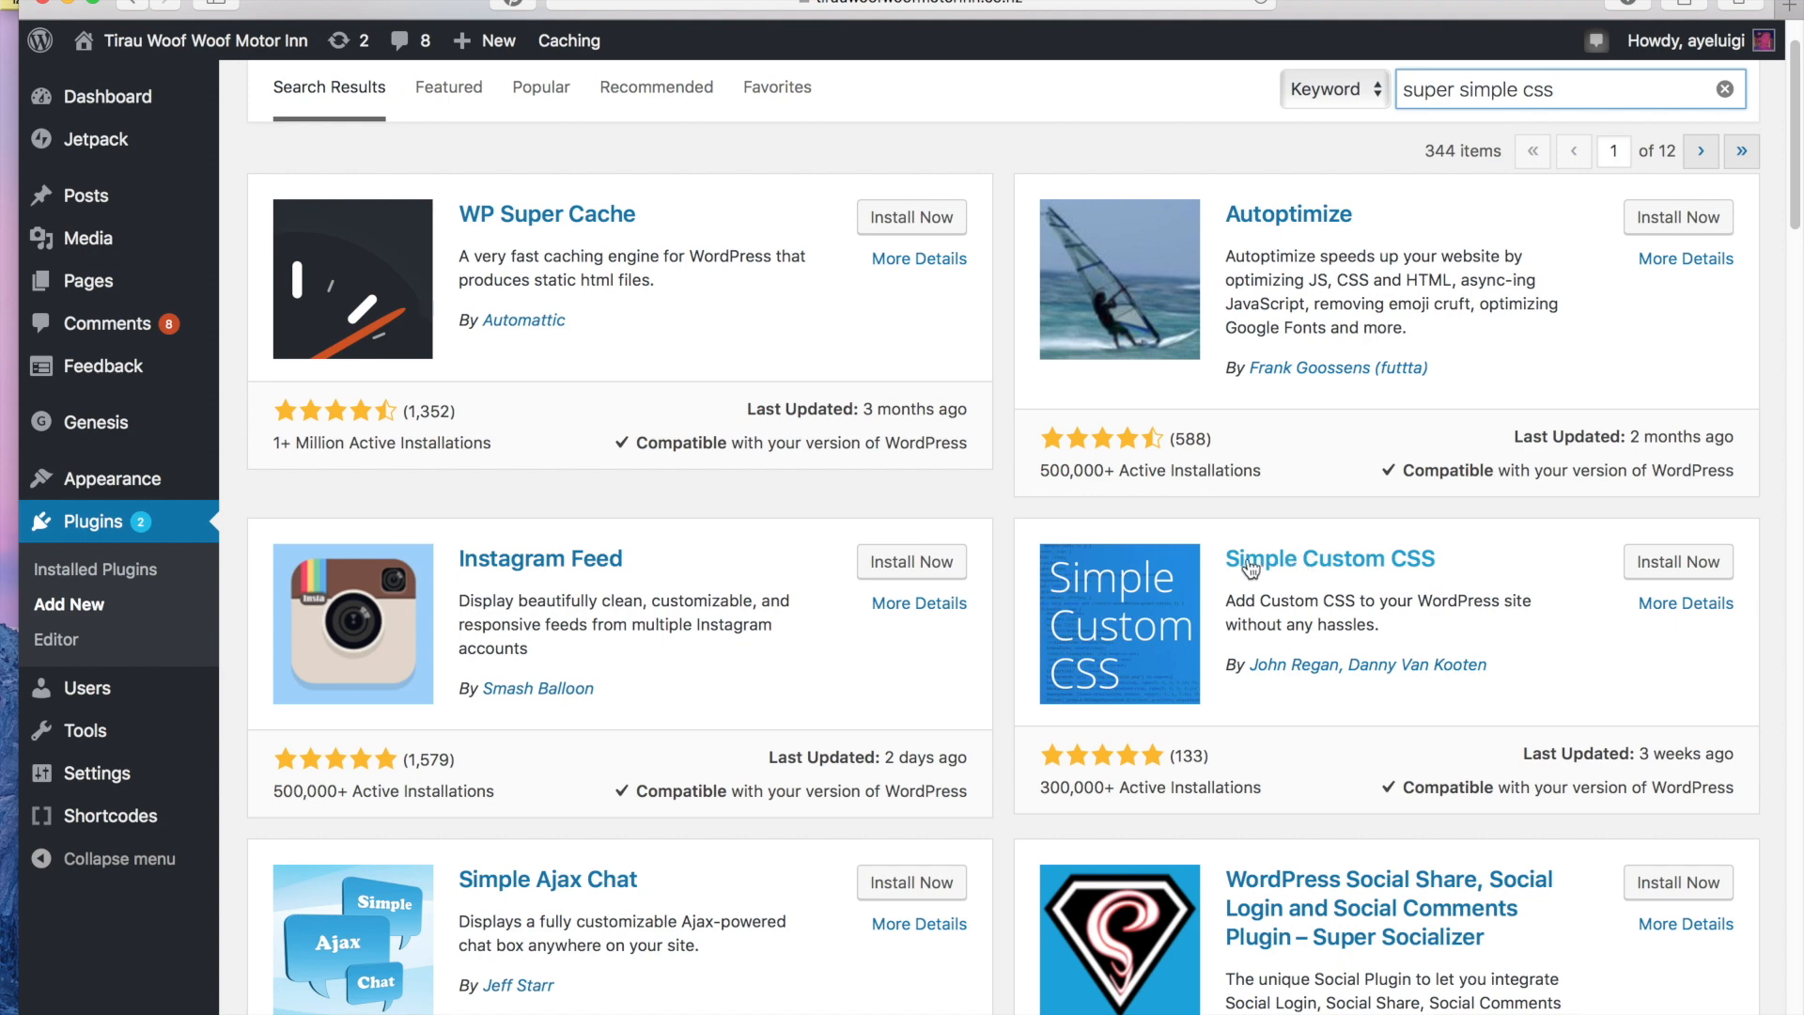
pyautogui.moveTo(1461, 568)
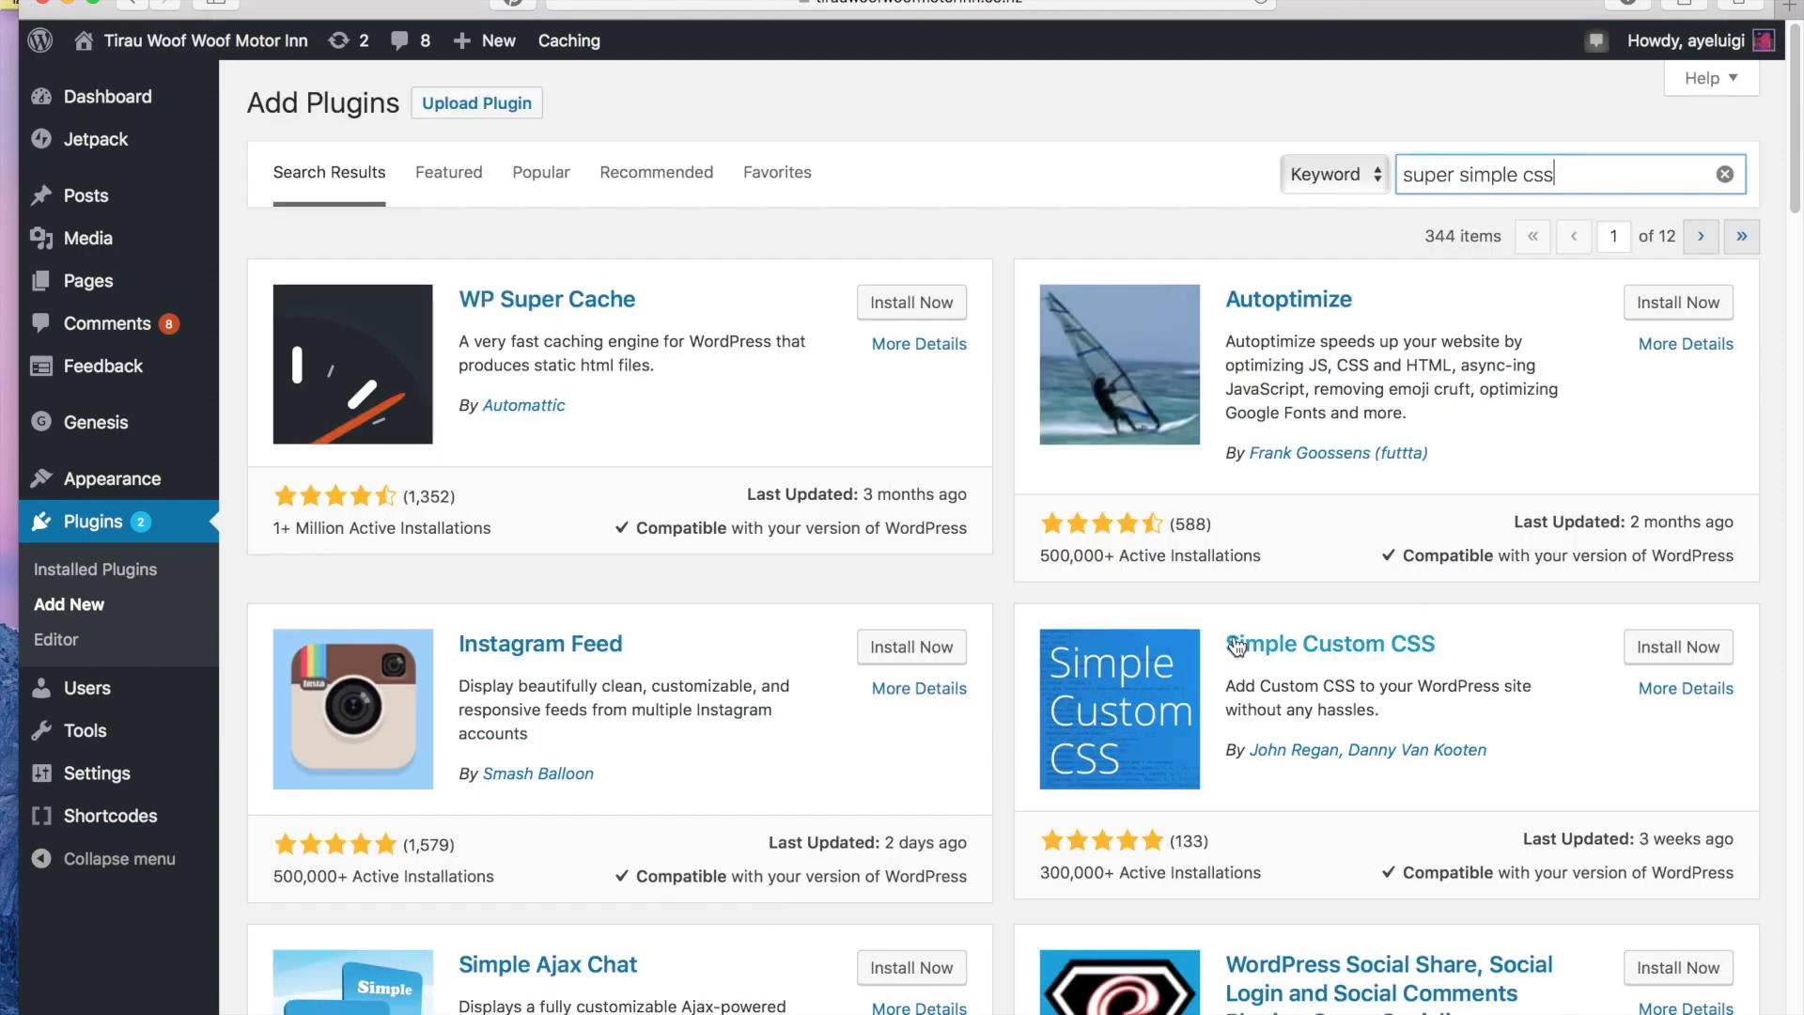
pyautogui.click(1676, 645)
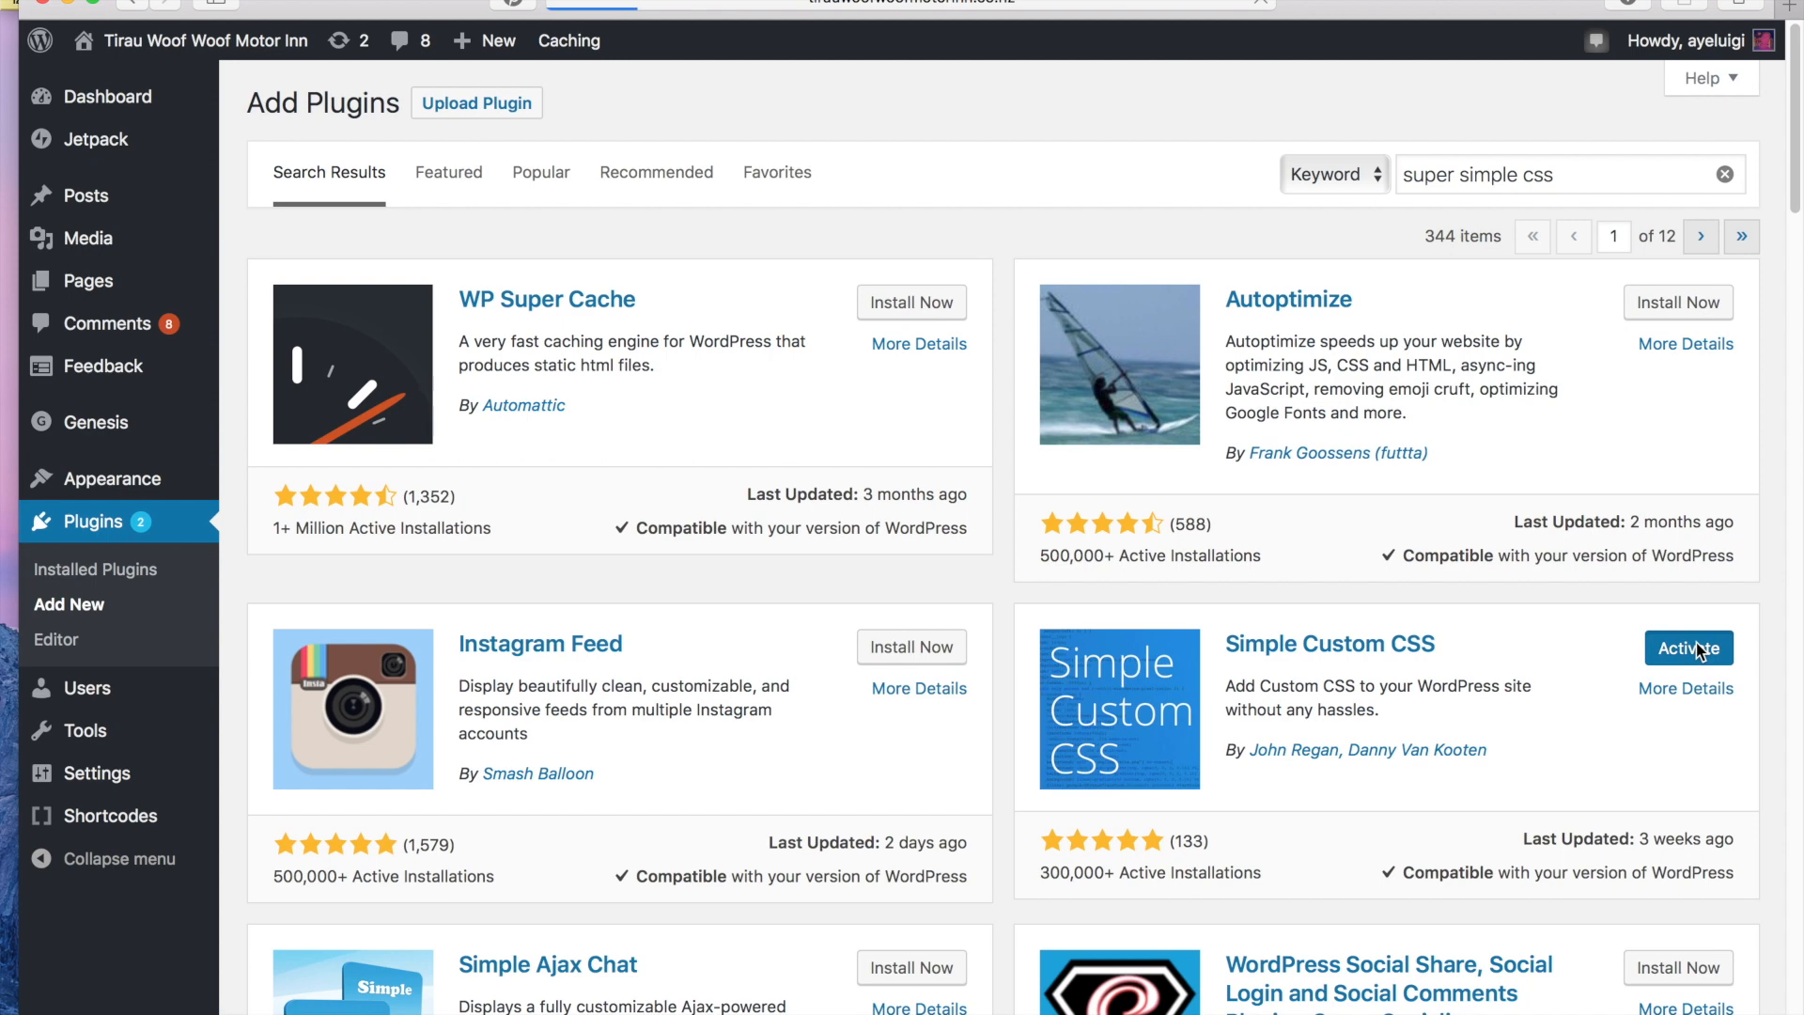
pyautogui.click(1687, 647)
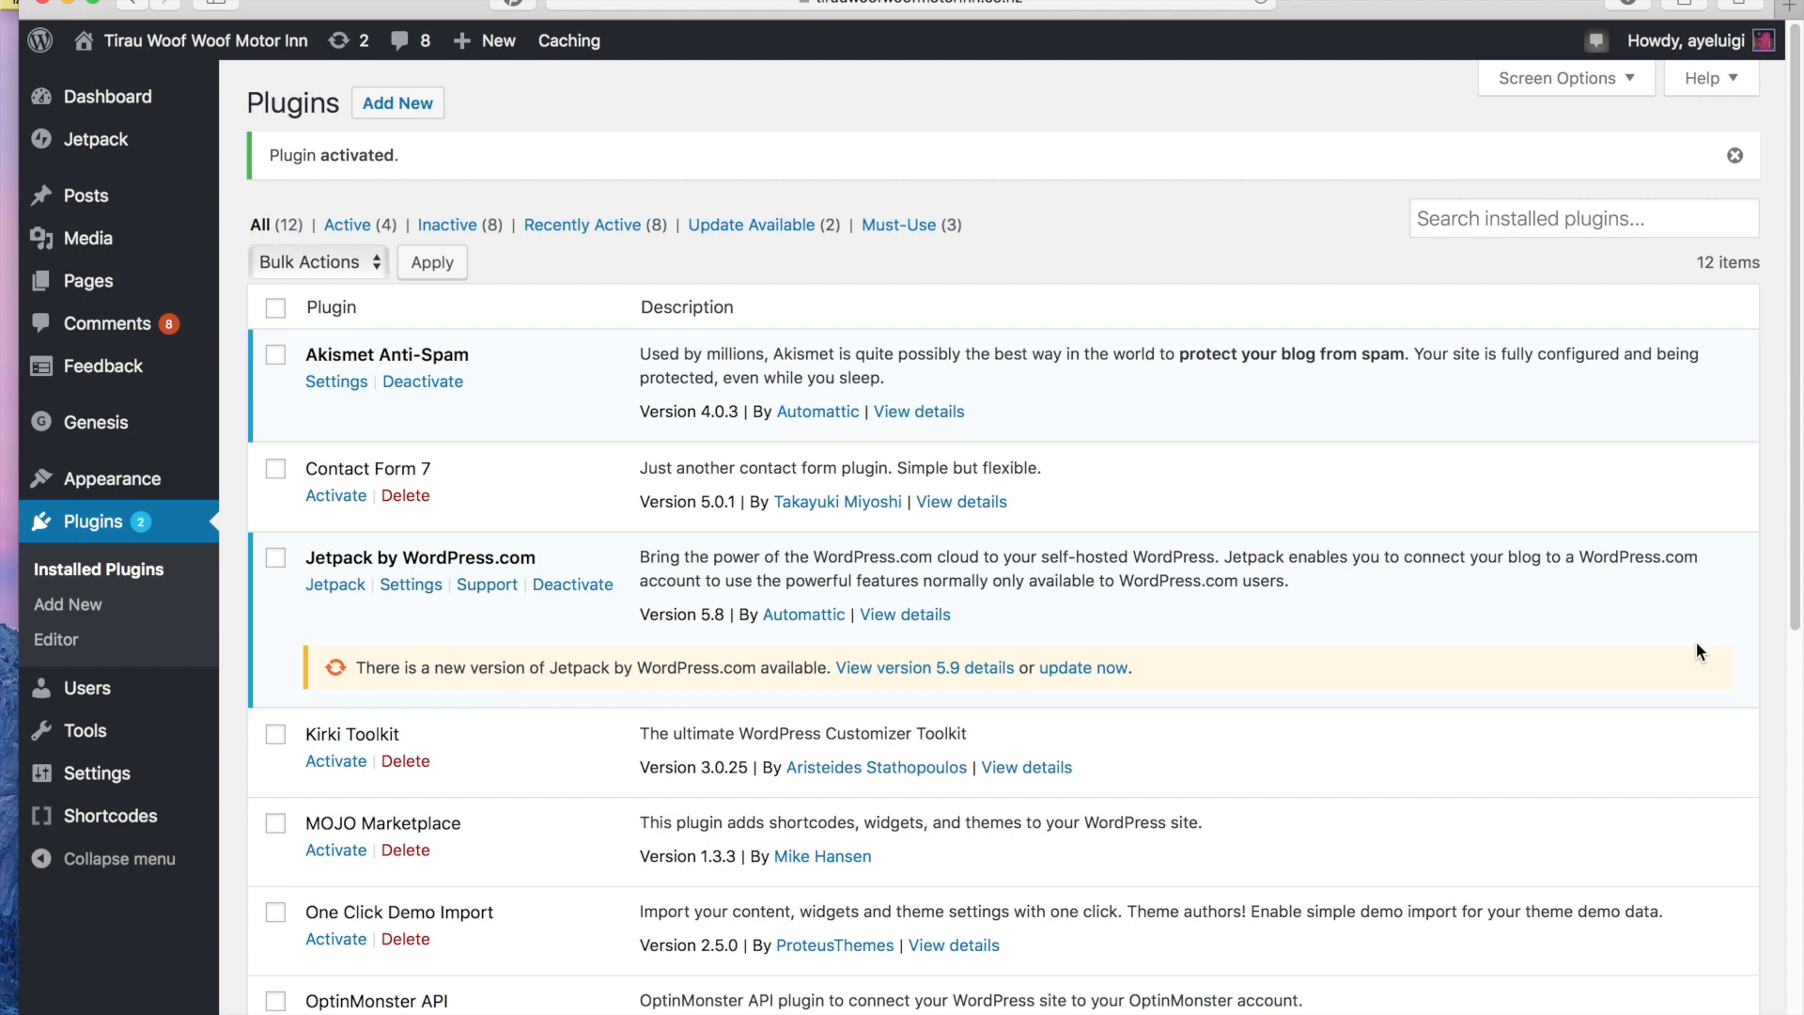
pyautogui.scroll(-3)
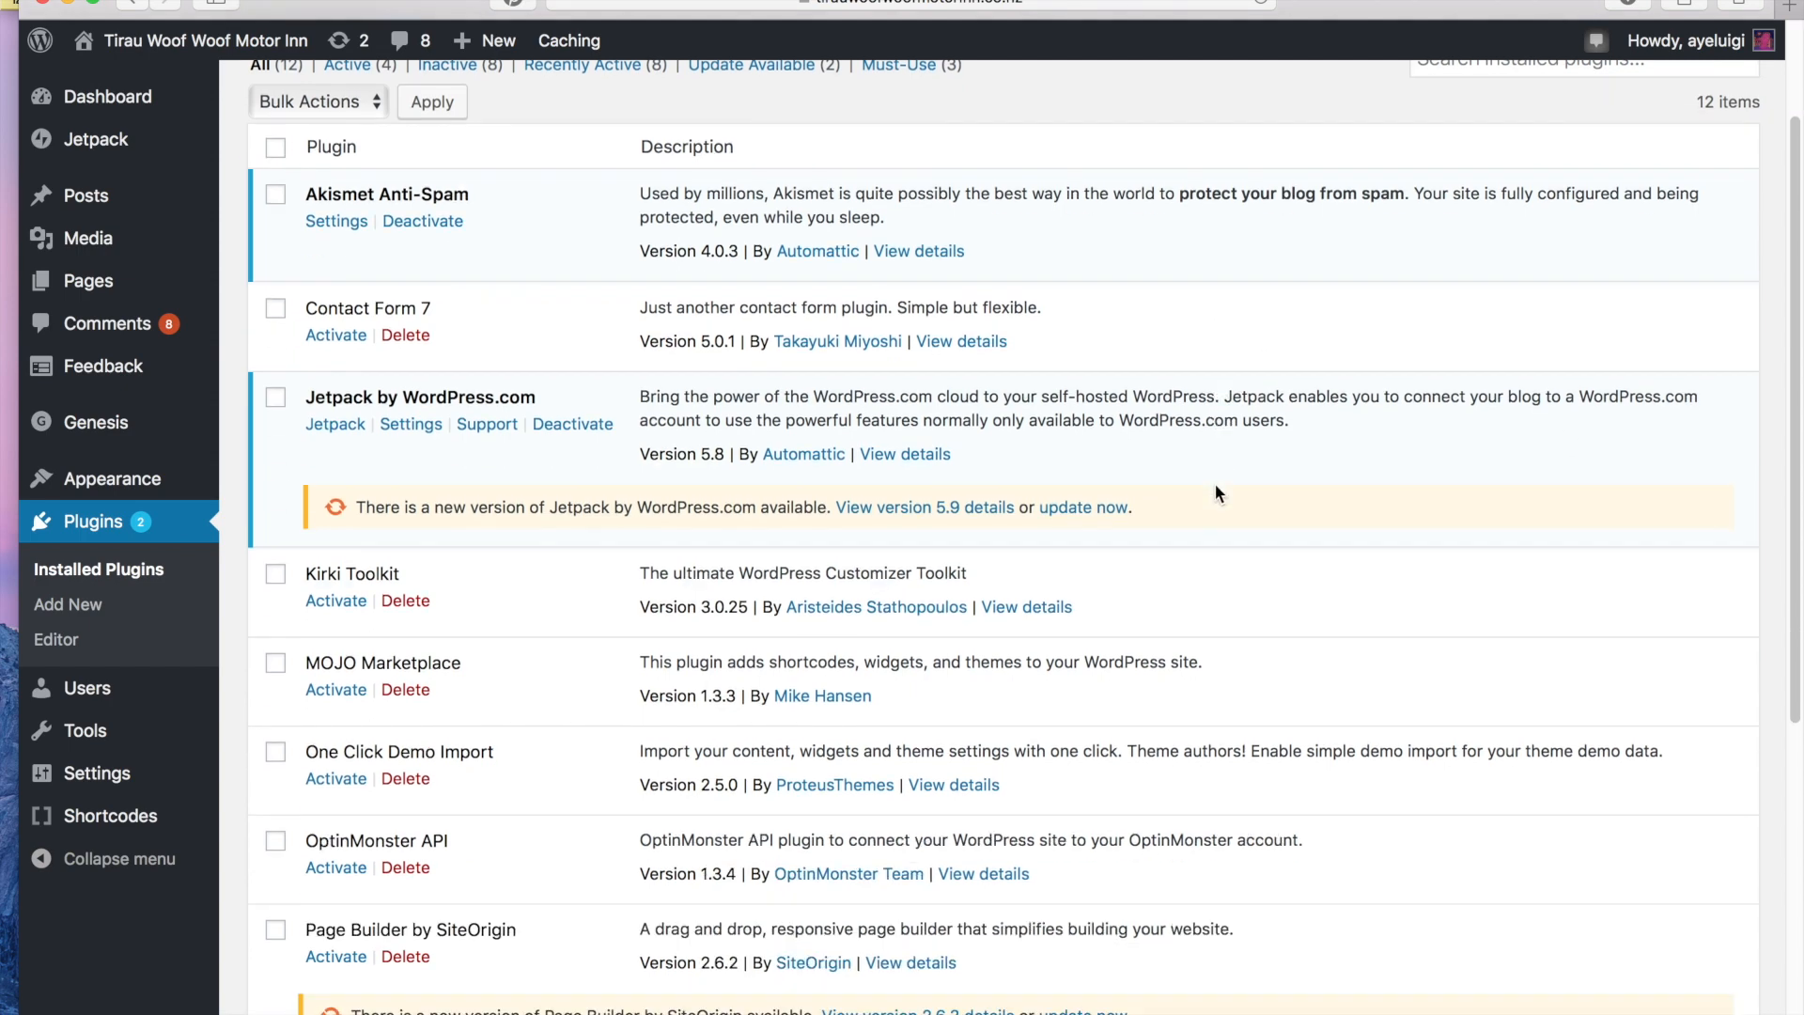
pyautogui.scroll(-3)
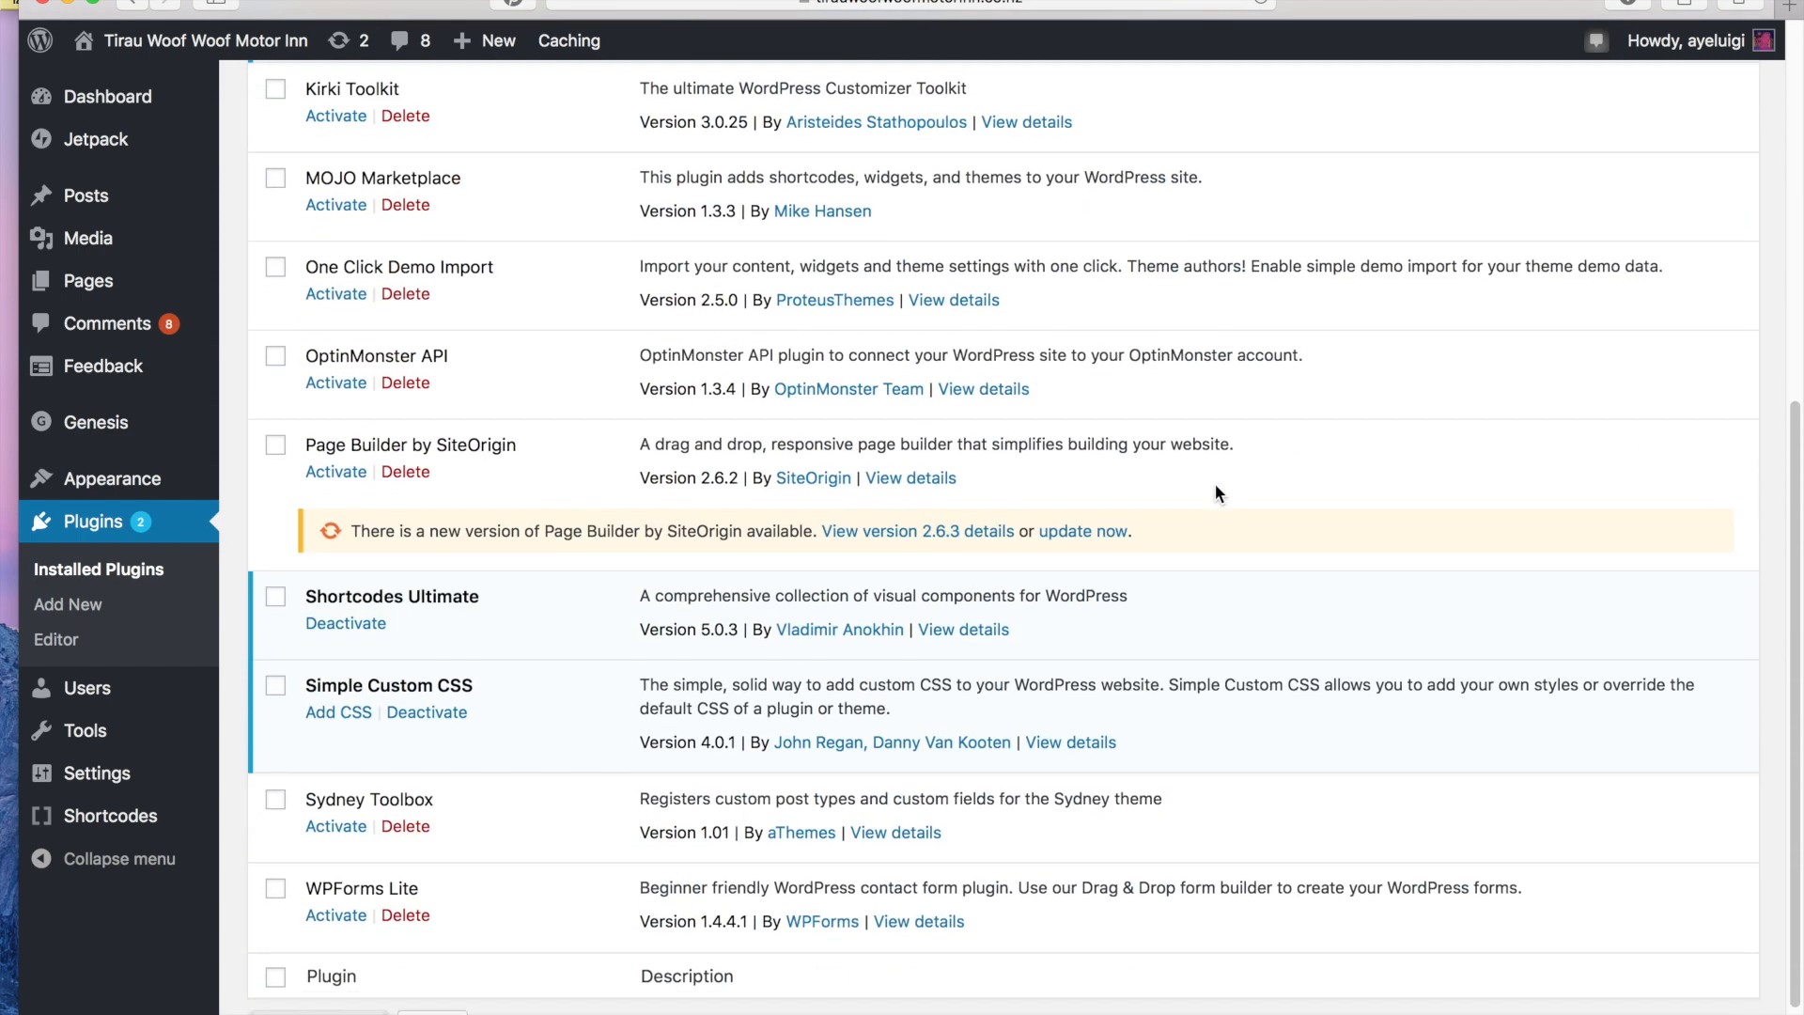
pyautogui.moveTo(475, 691)
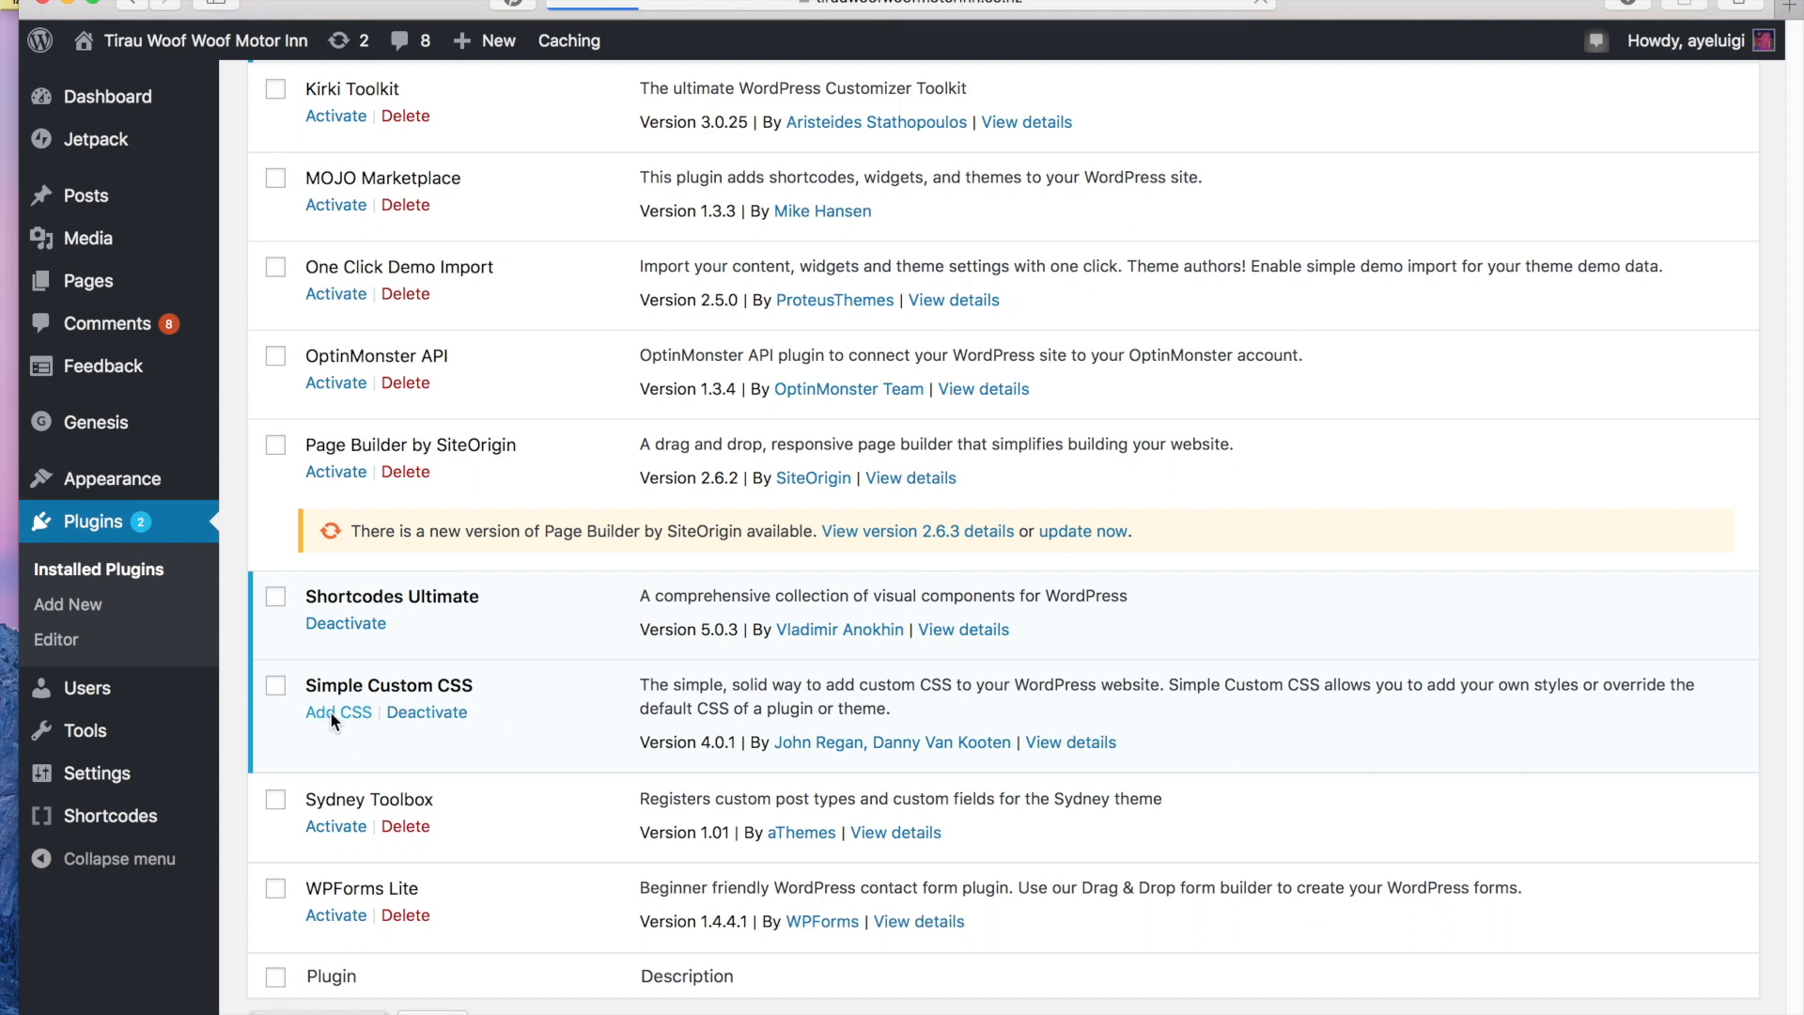
# Paste the .entry-meta { display: none } rule into Simple Custom CSS and save it
pyautogui.click(330, 711)
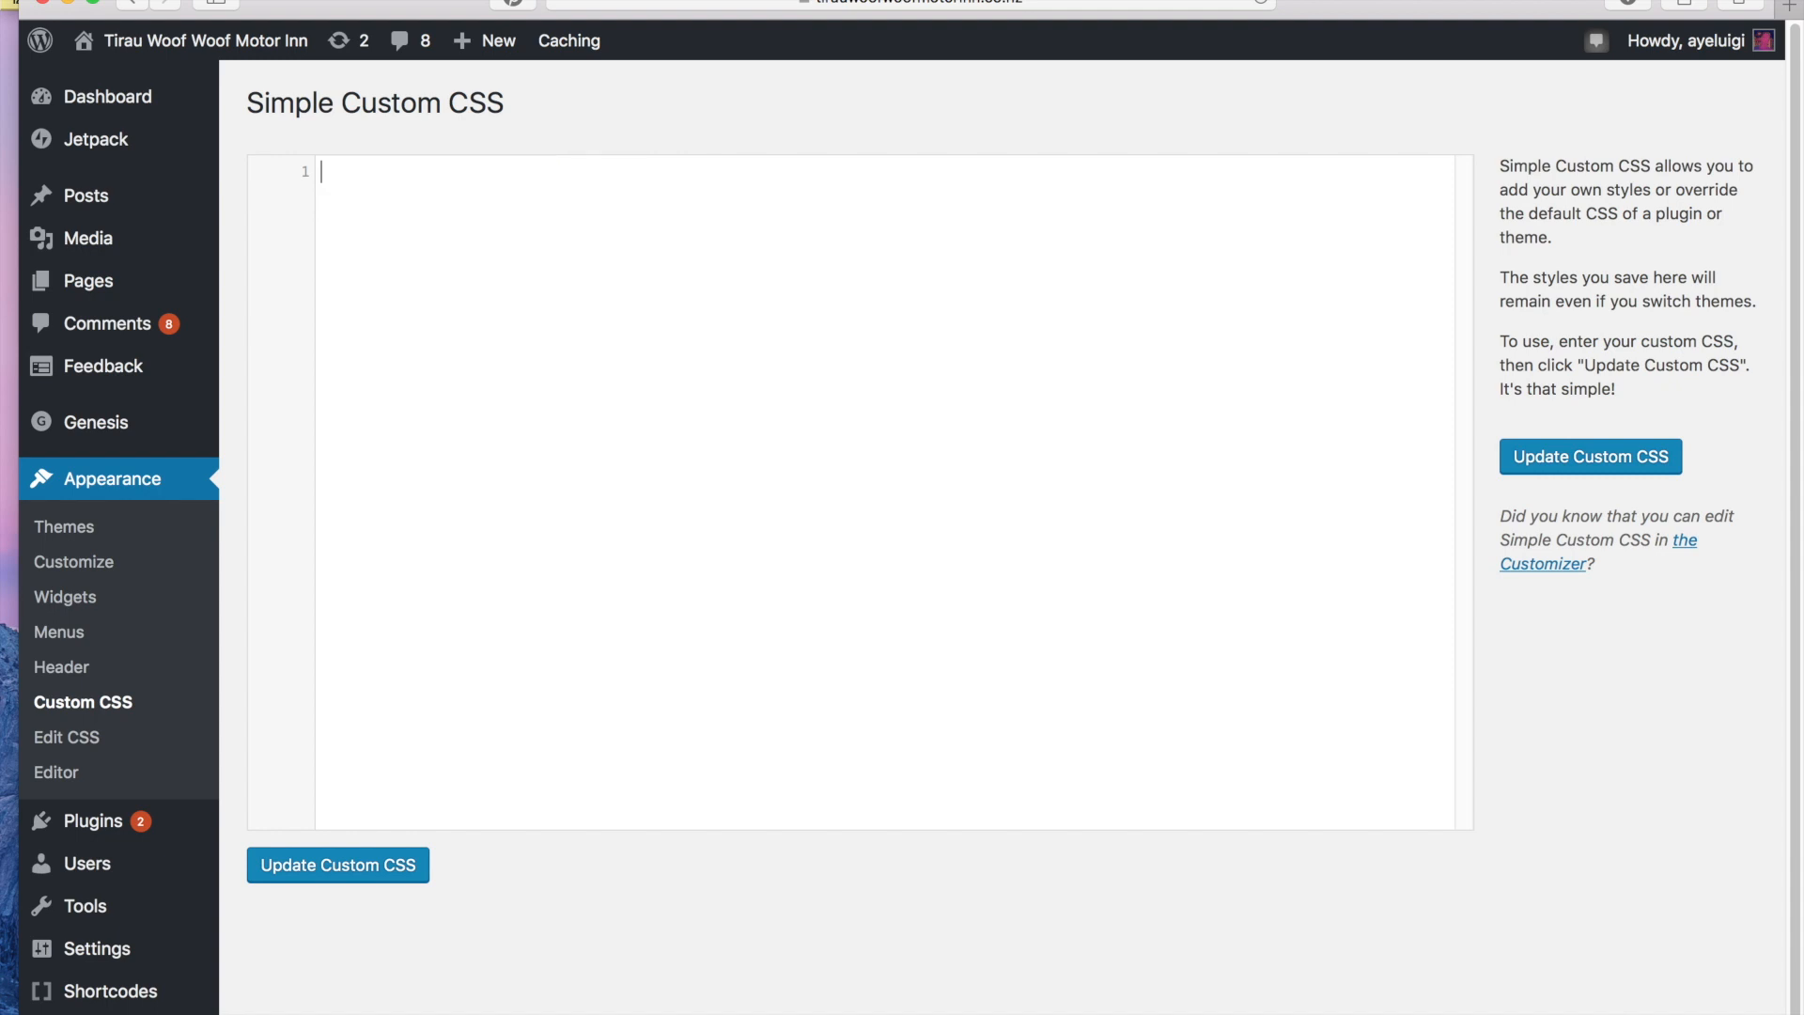
pyautogui.moveTo(441, 234)
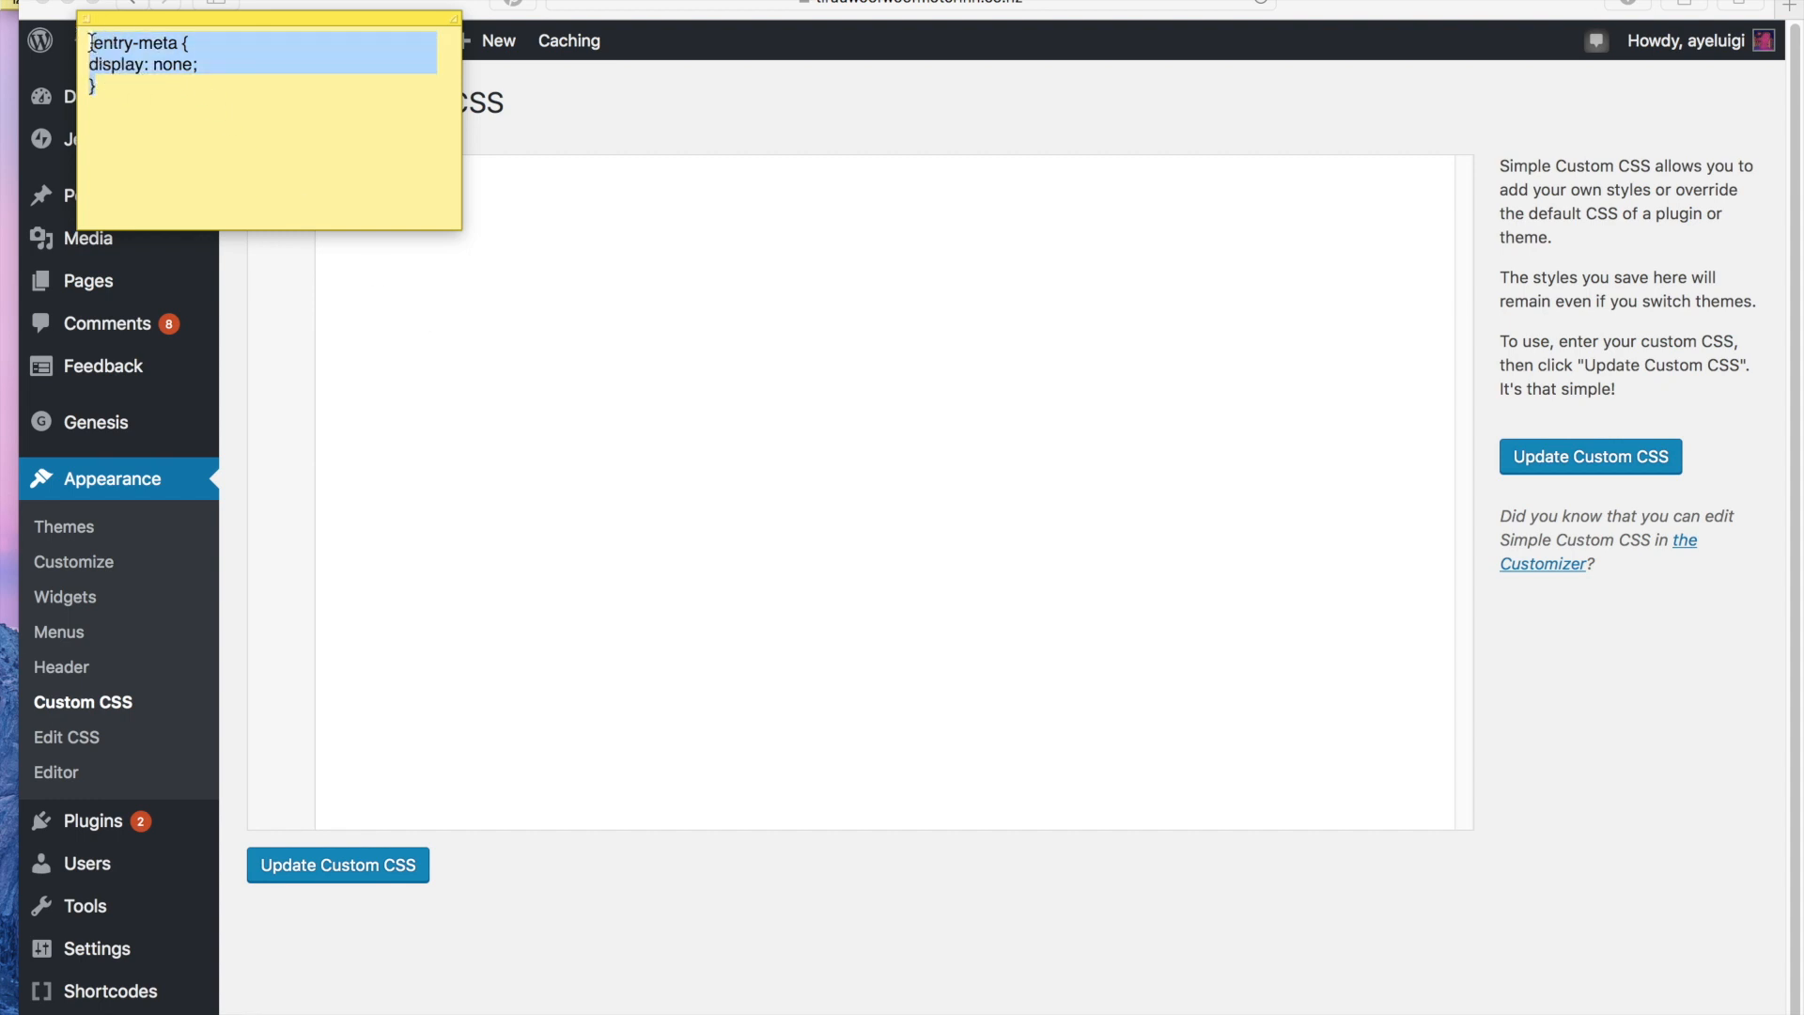
pyautogui.click(135, 101)
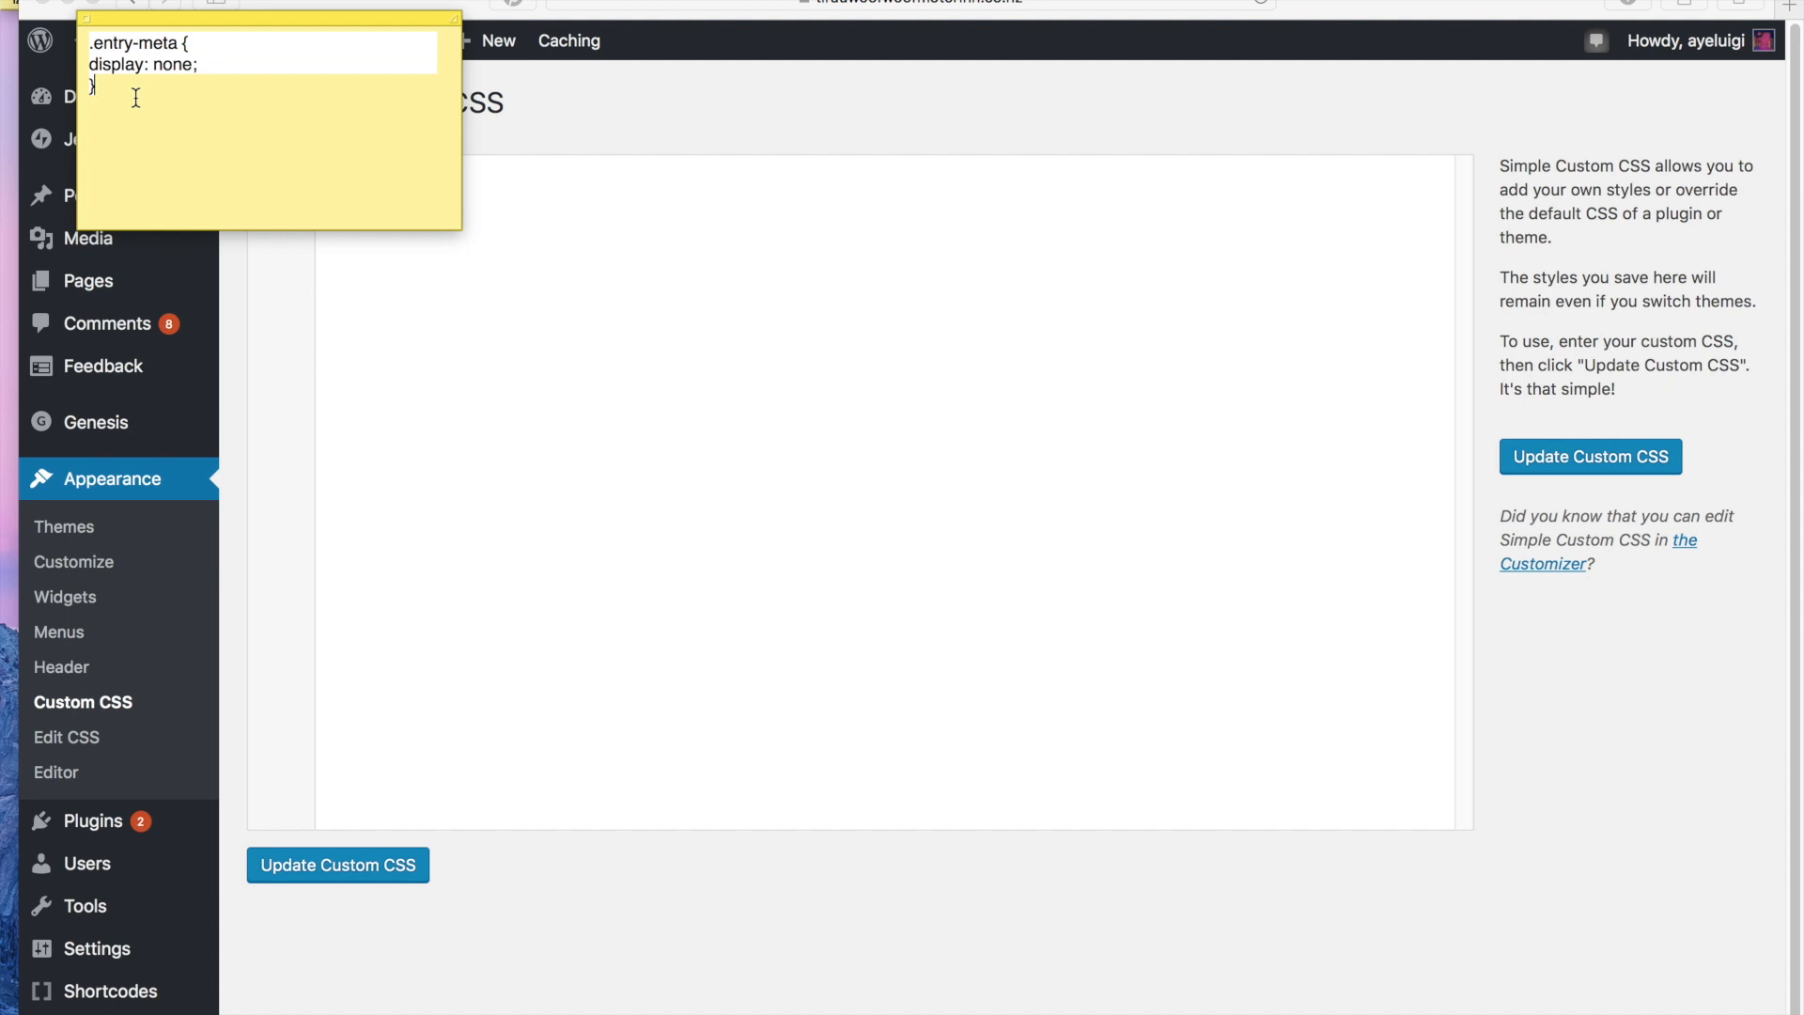
pyautogui.rightClick(135, 97)
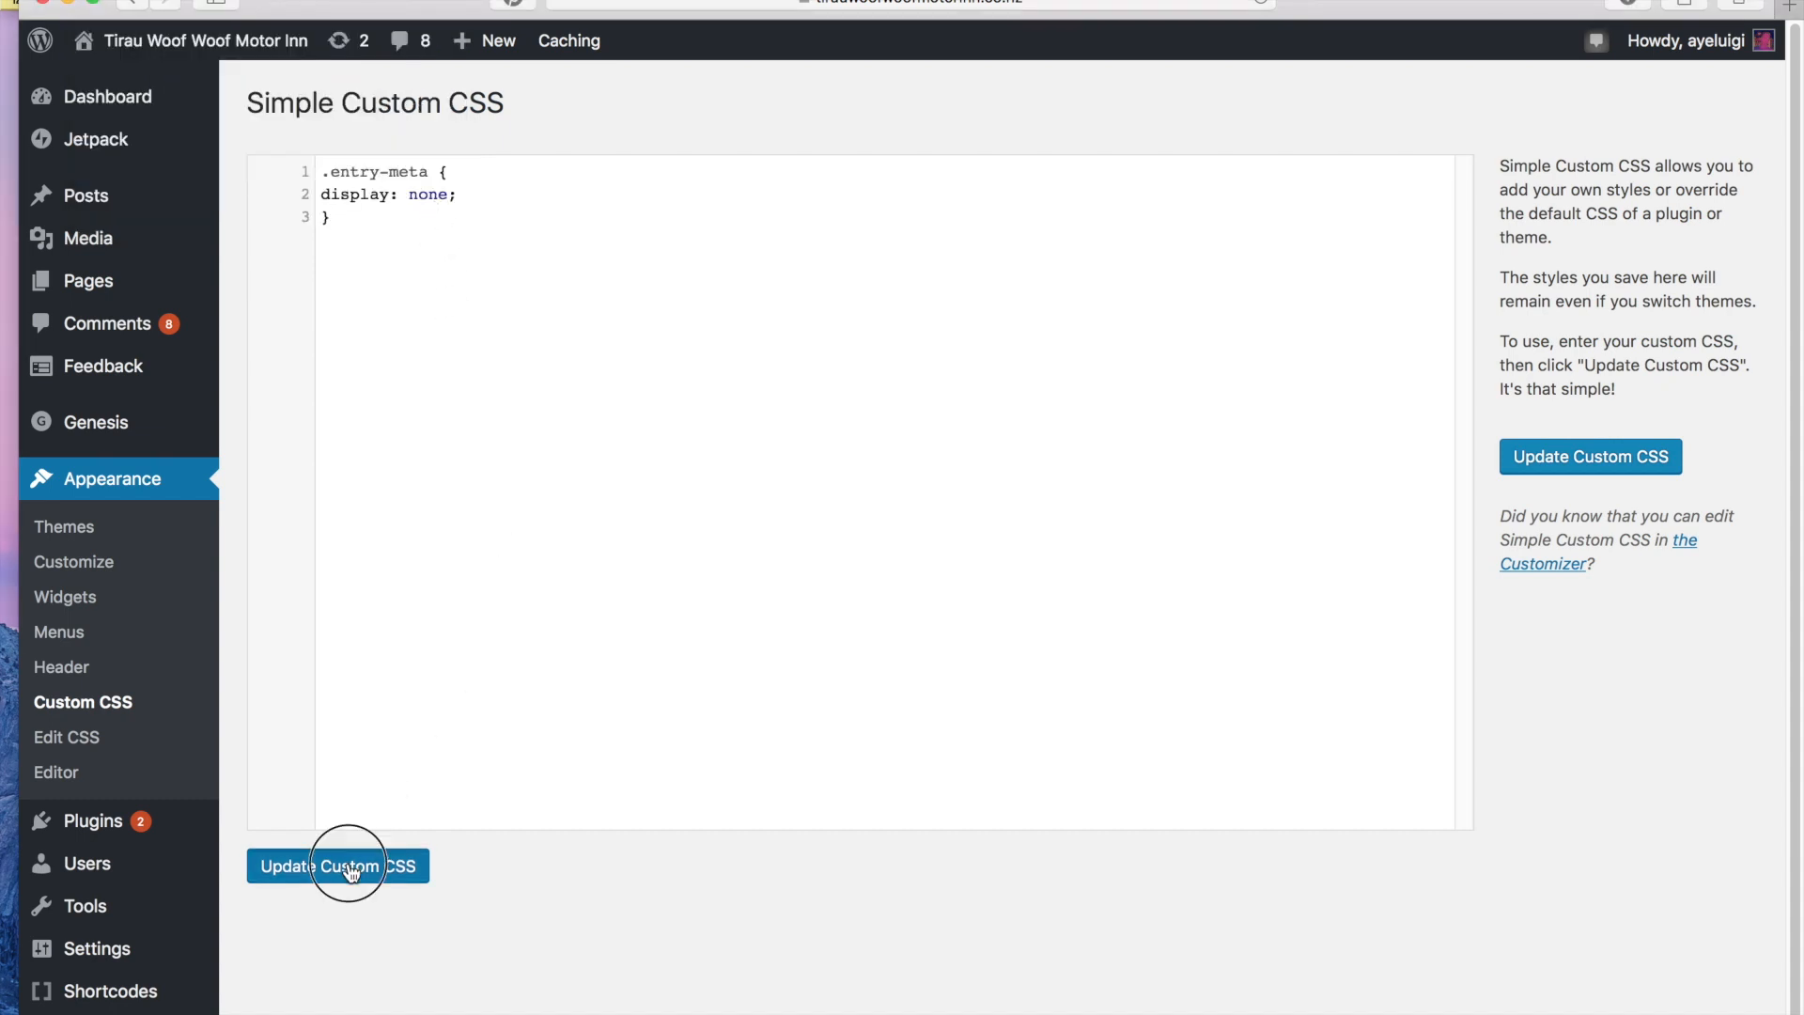
pyautogui.click(337, 865)
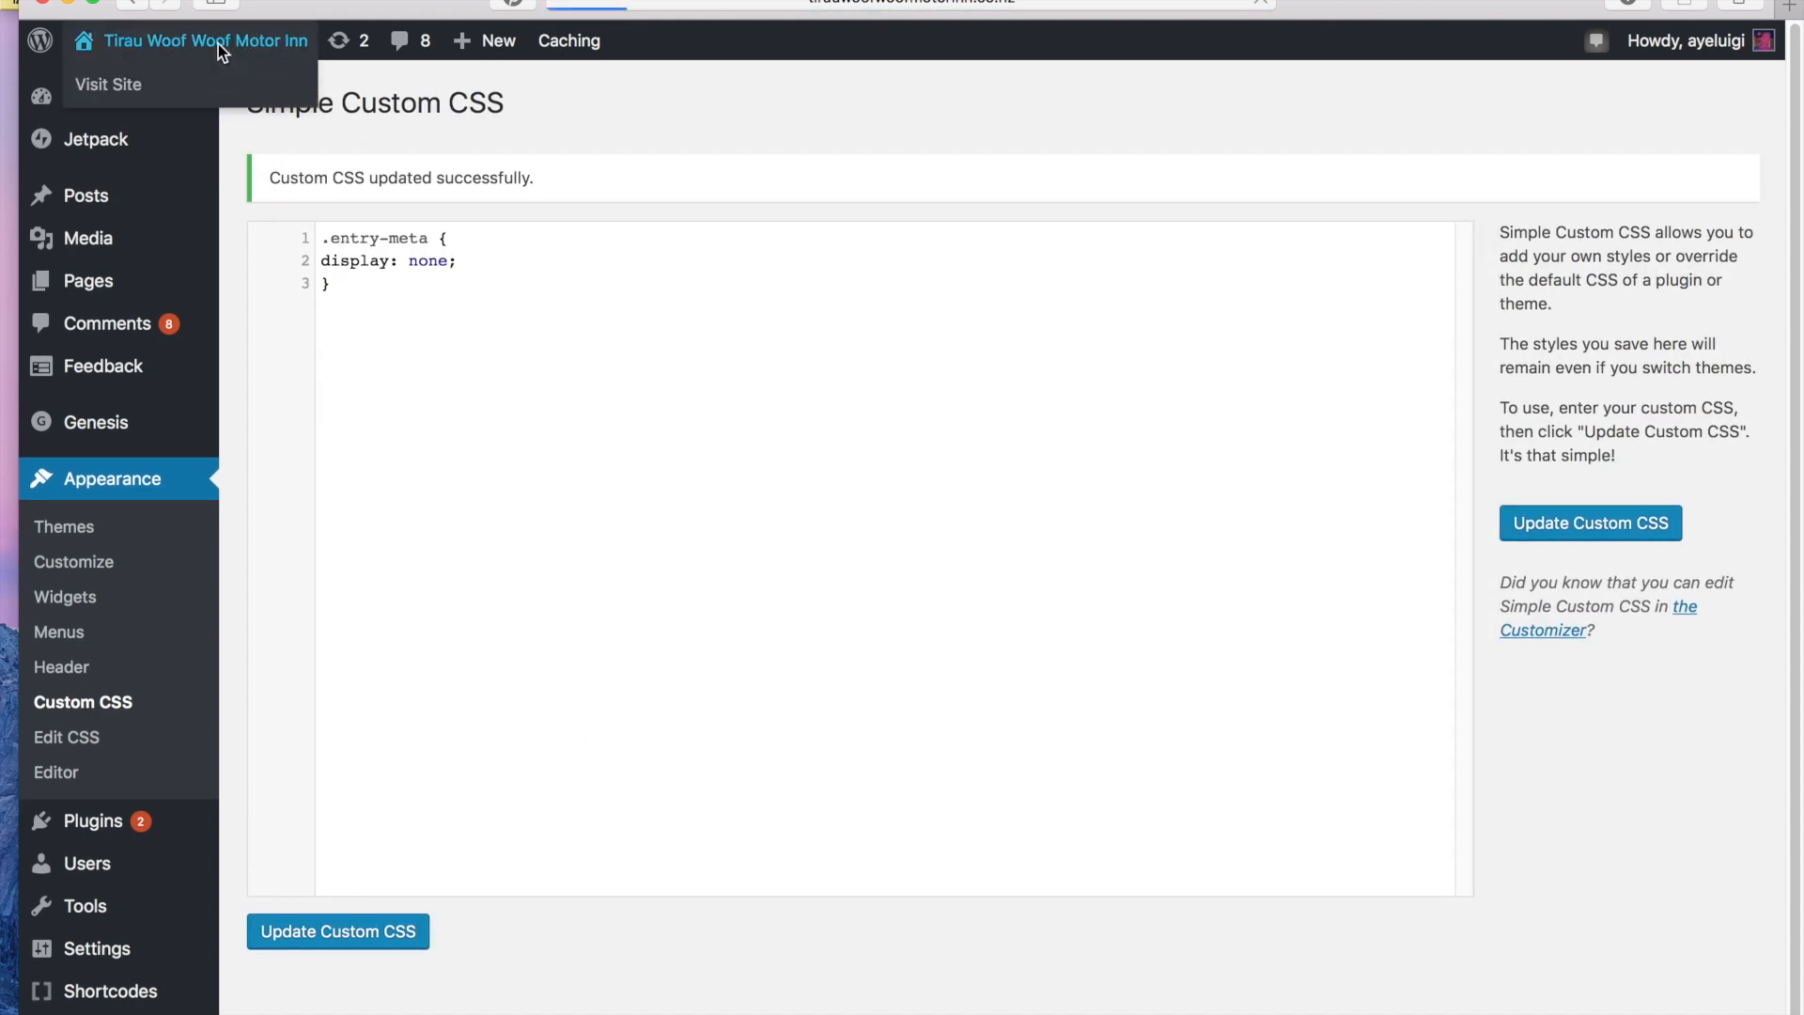
# Visit the live site and scroll the Family Rooms post to confirm the date and author are gone
pyautogui.click(108, 83)
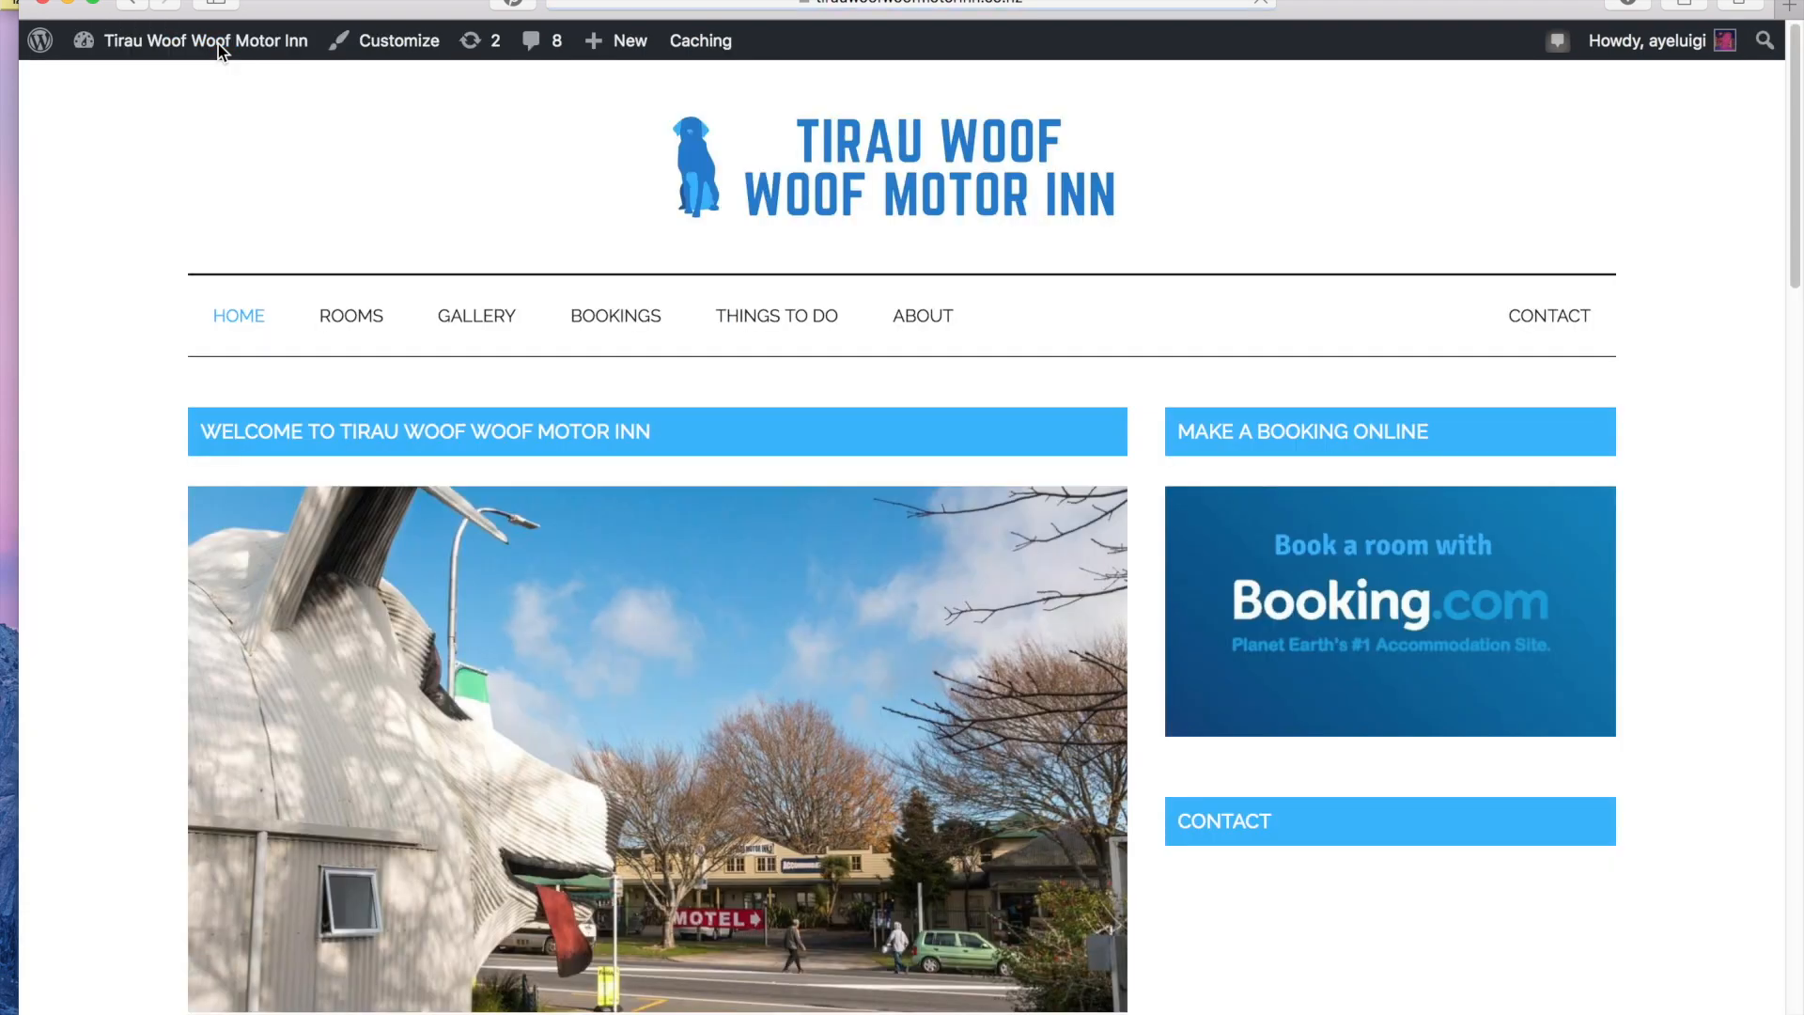
pyautogui.scroll(-3)
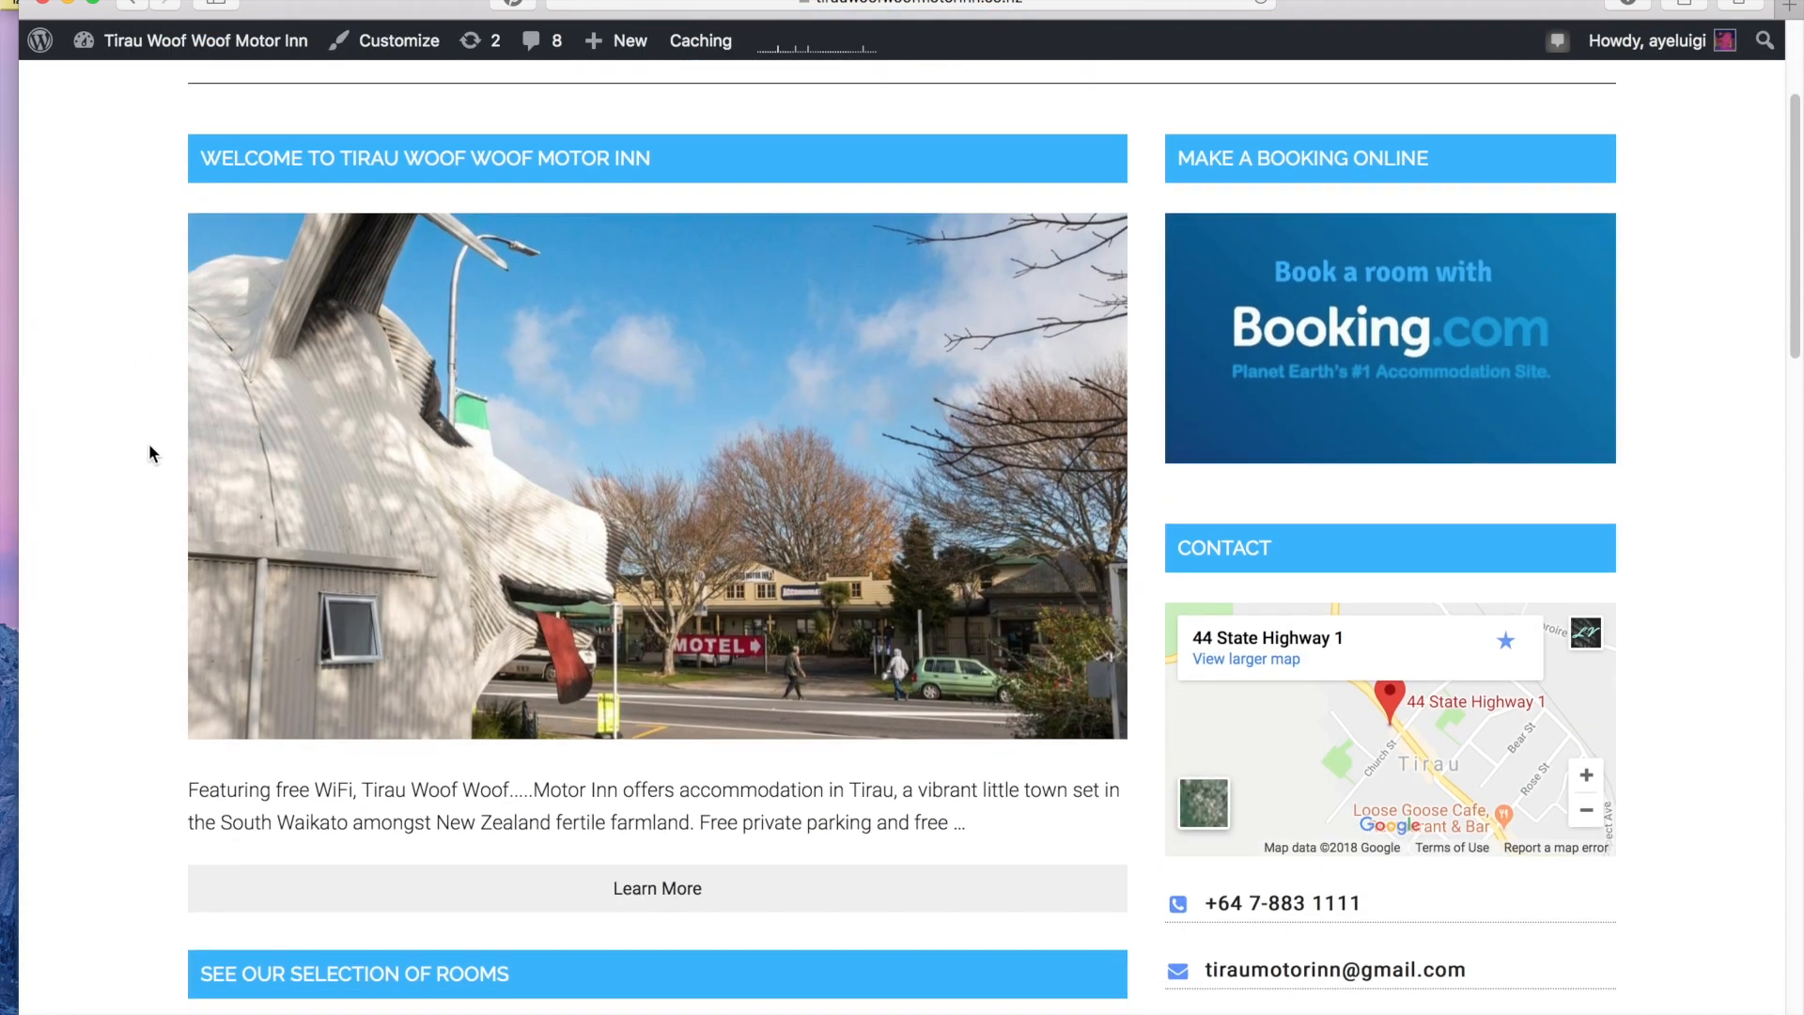
pyautogui.scroll(-3)
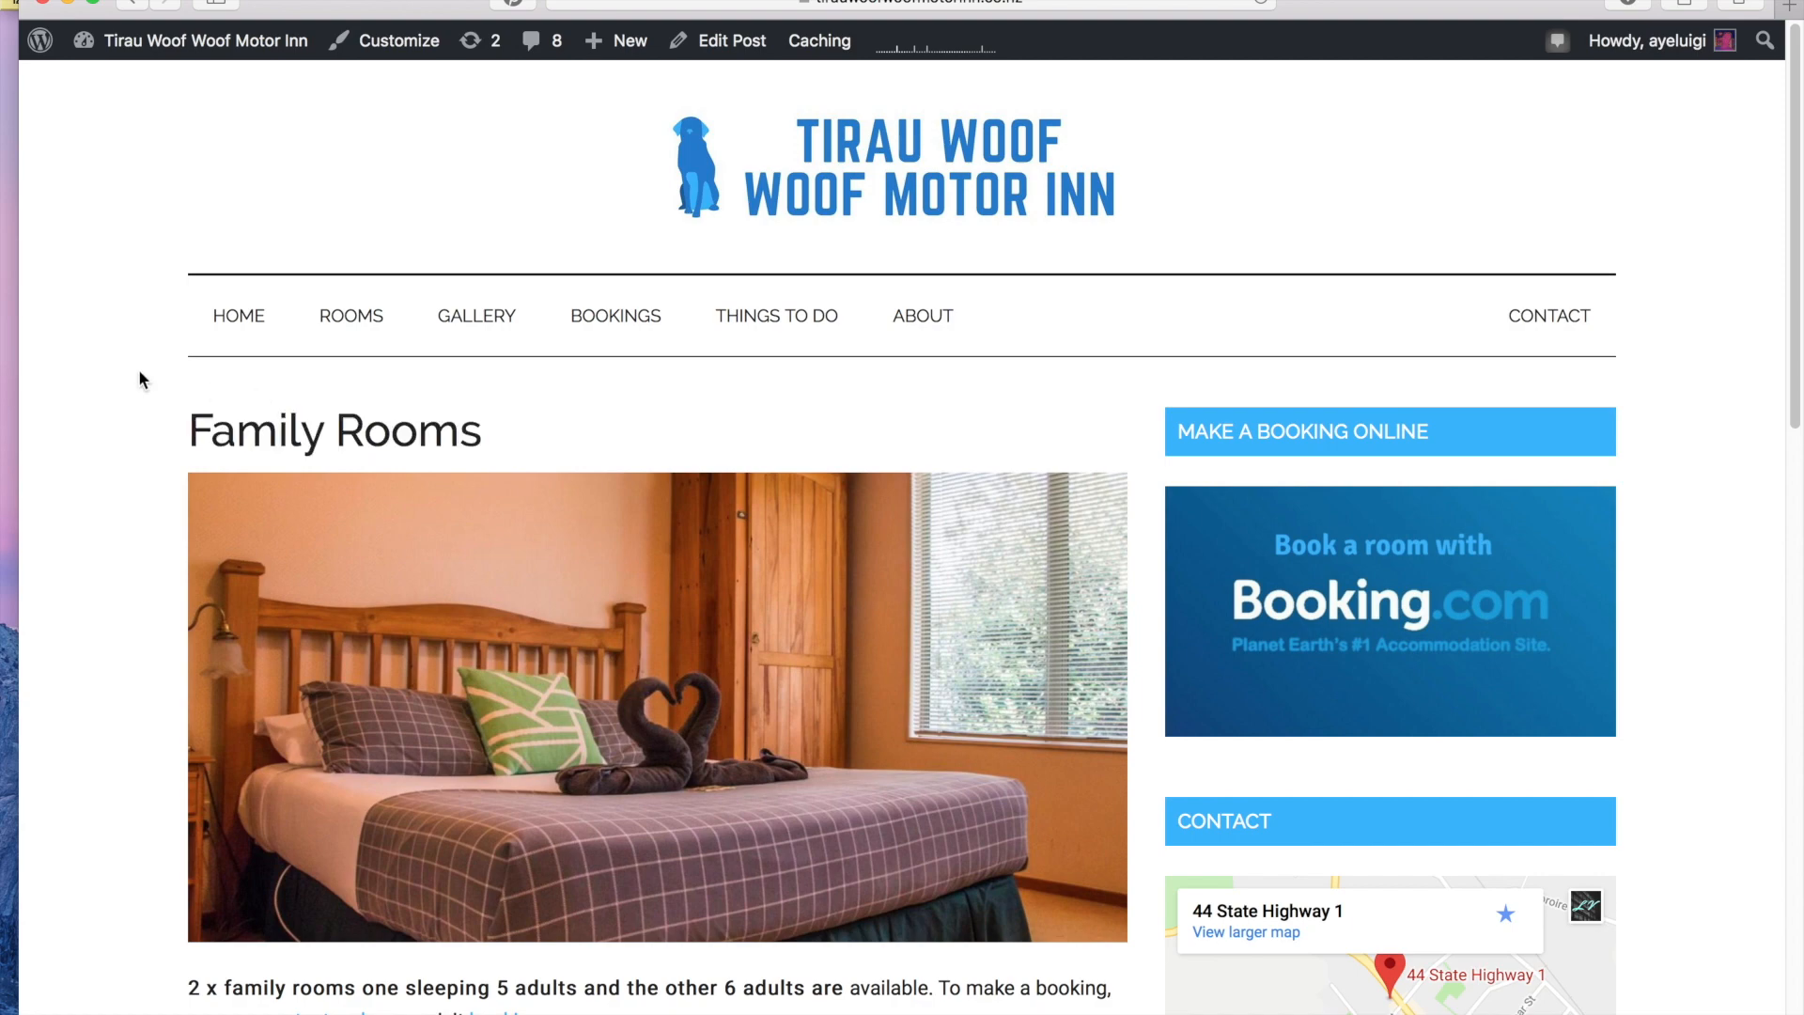
pyautogui.scroll(-3)
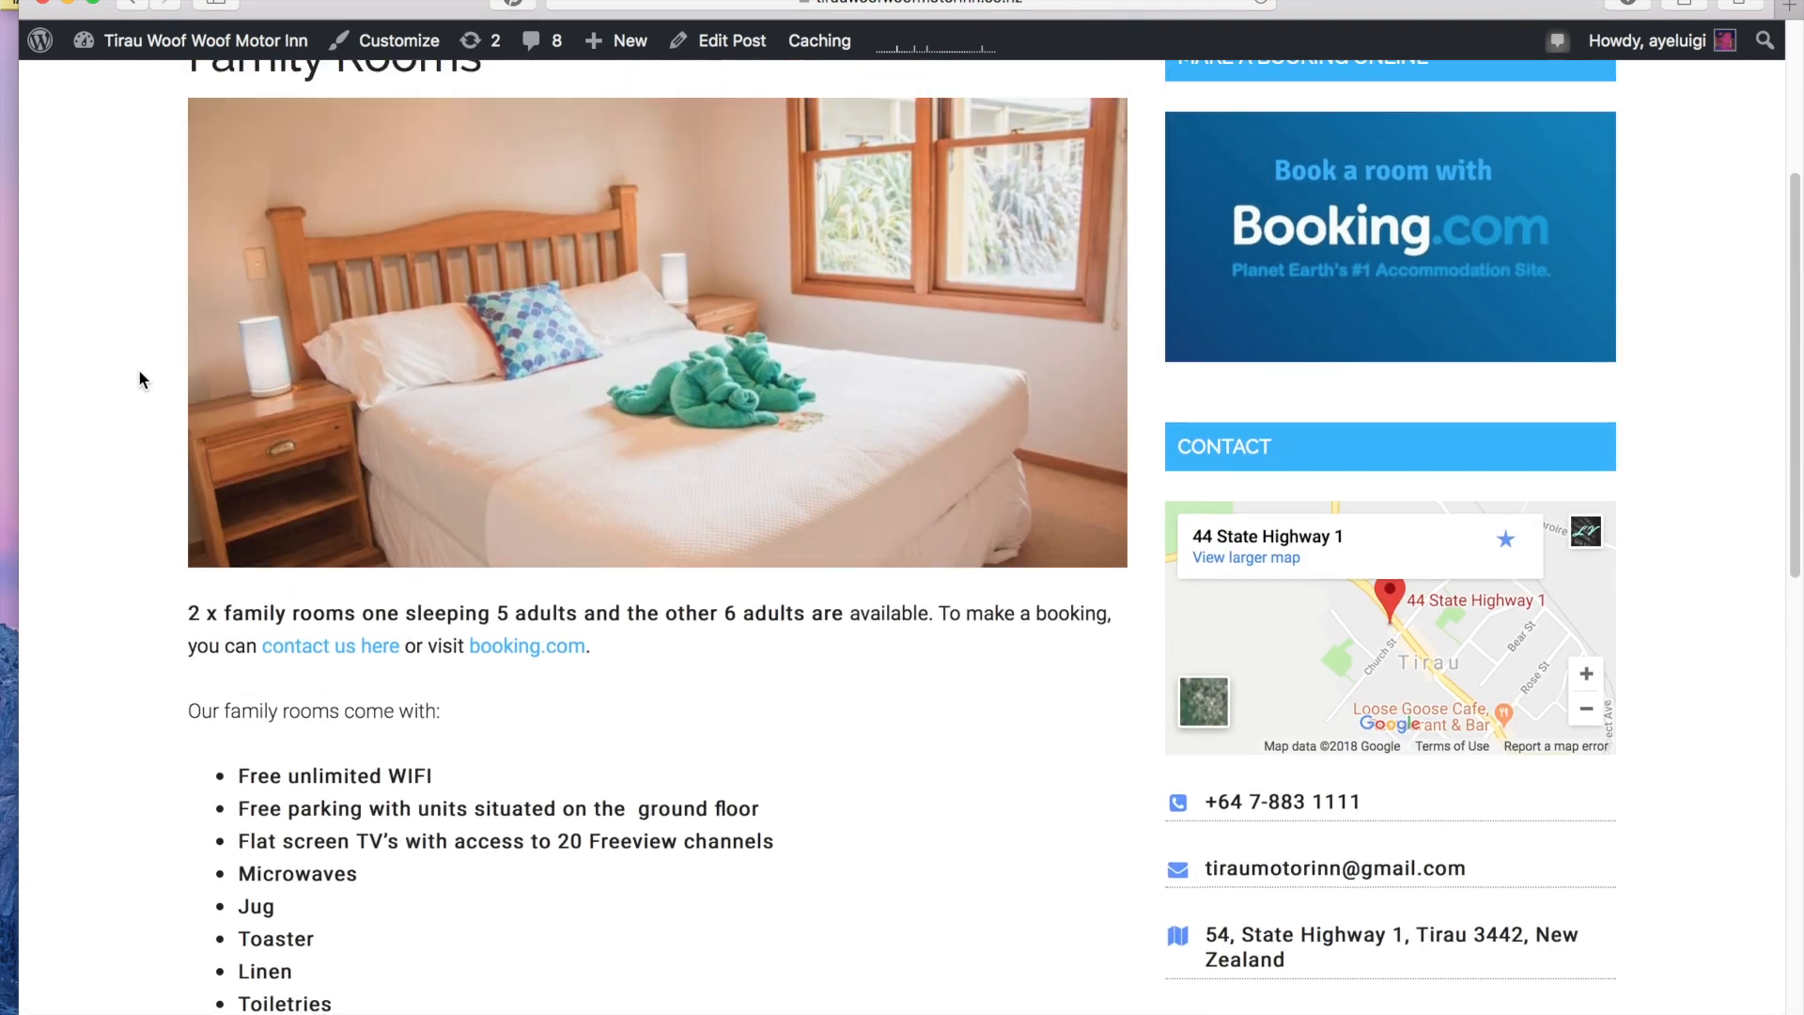
pyautogui.scroll(3)
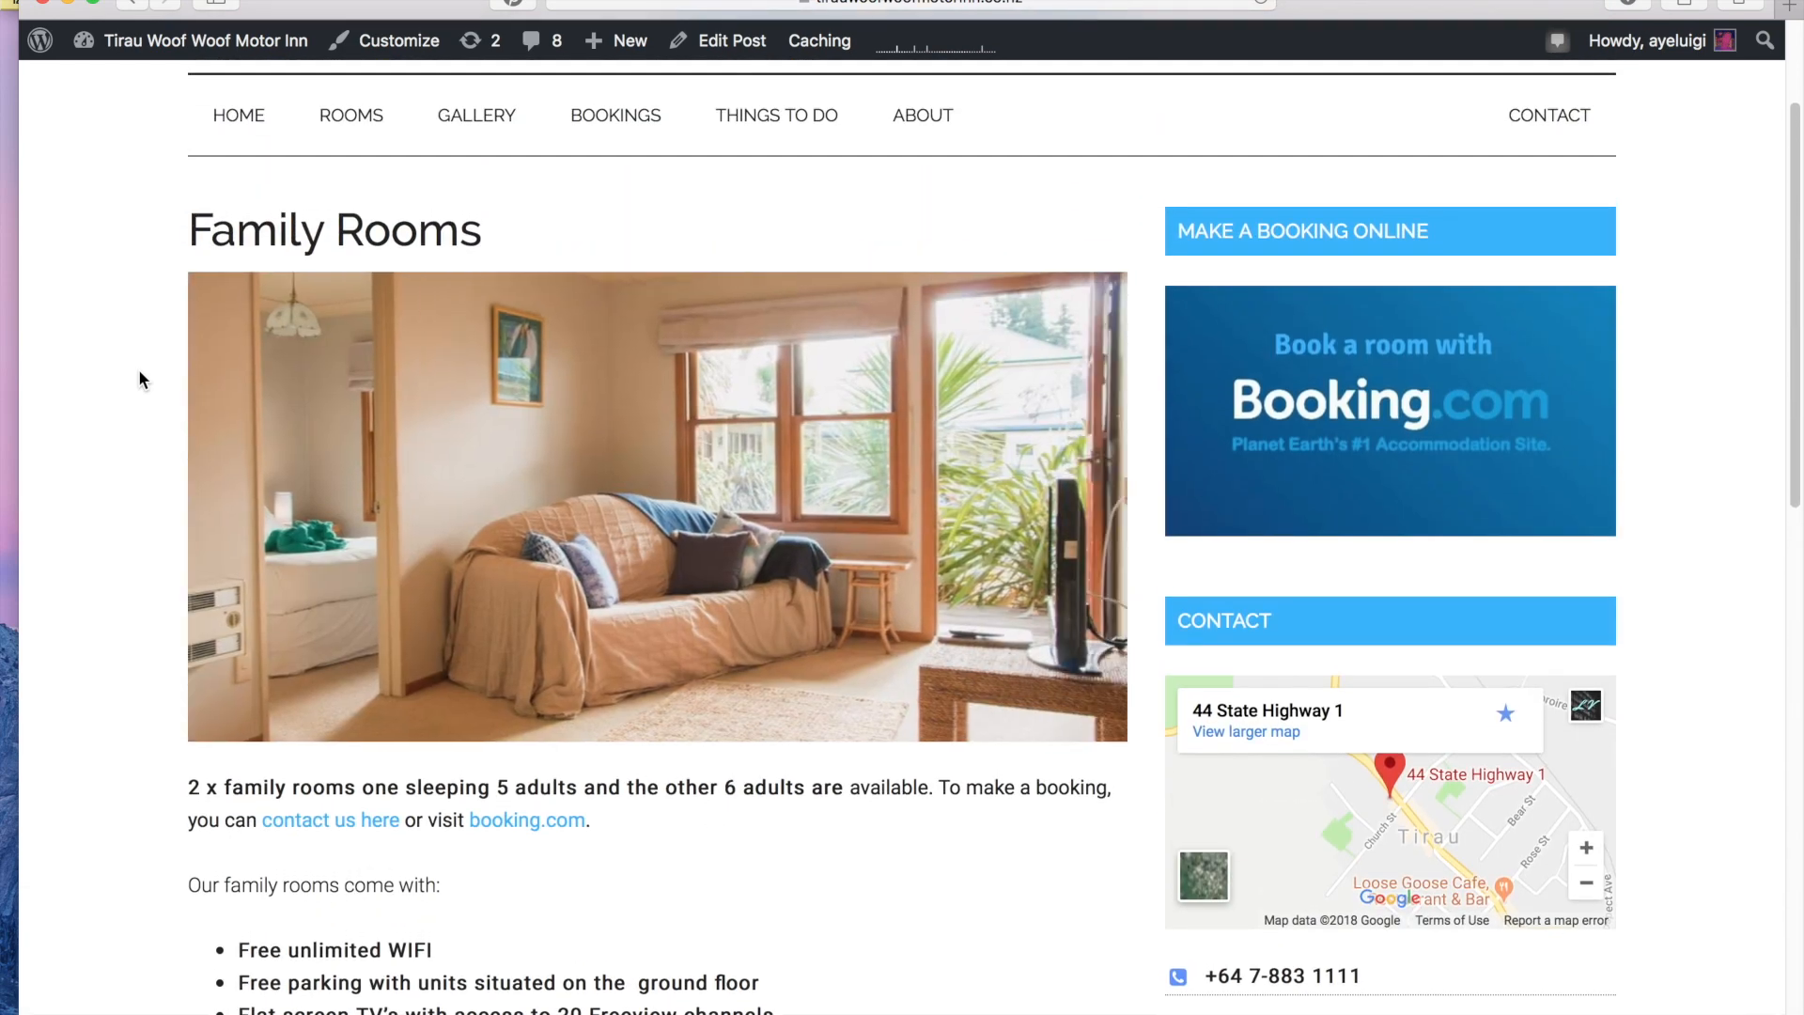